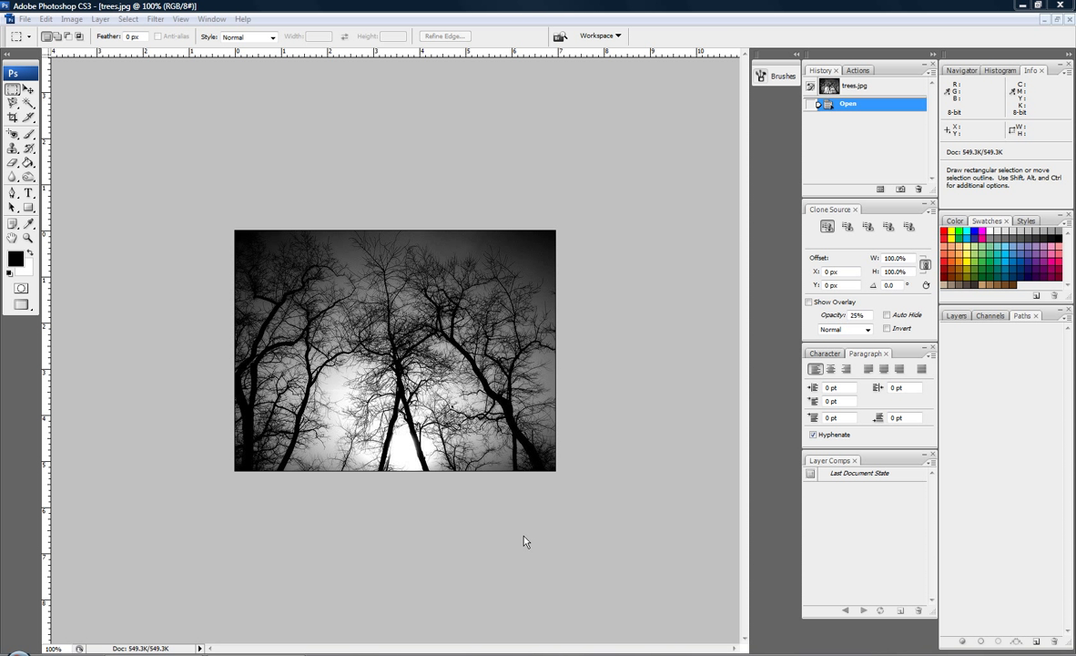
mouse_move(630, 401)
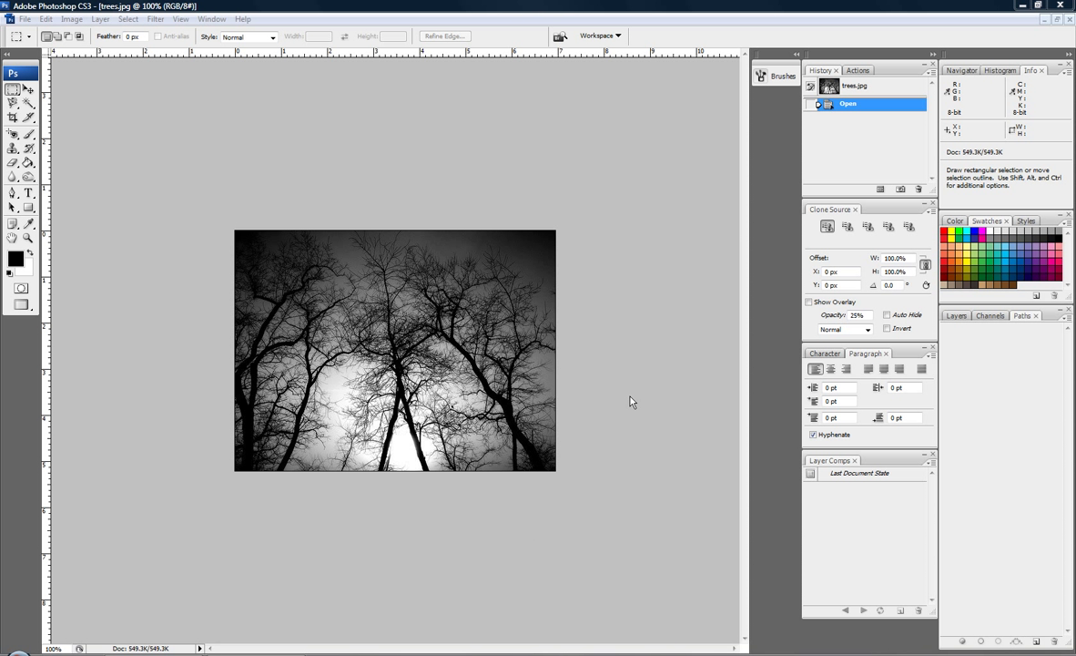
mouse_move(581, 311)
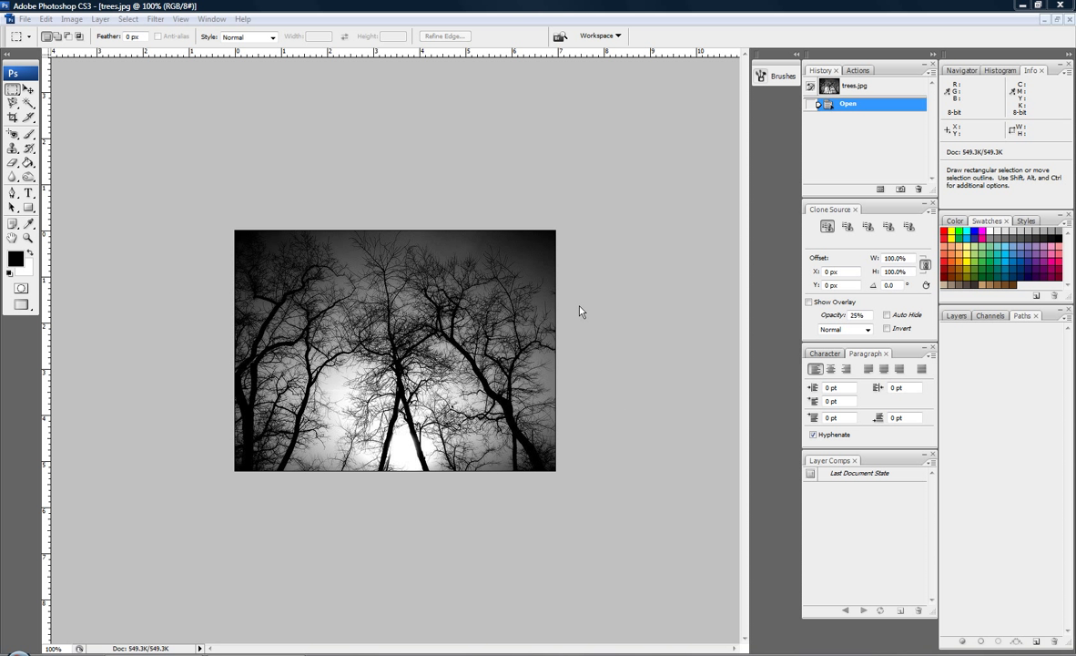
mouse_move(499, 237)
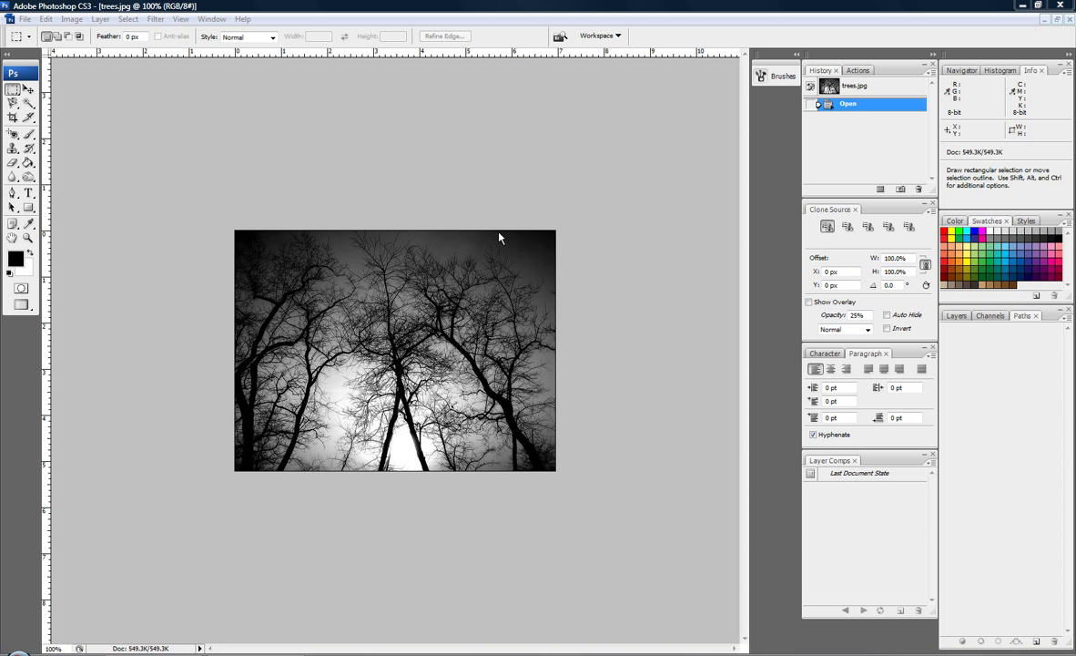
mouse_move(264, 455)
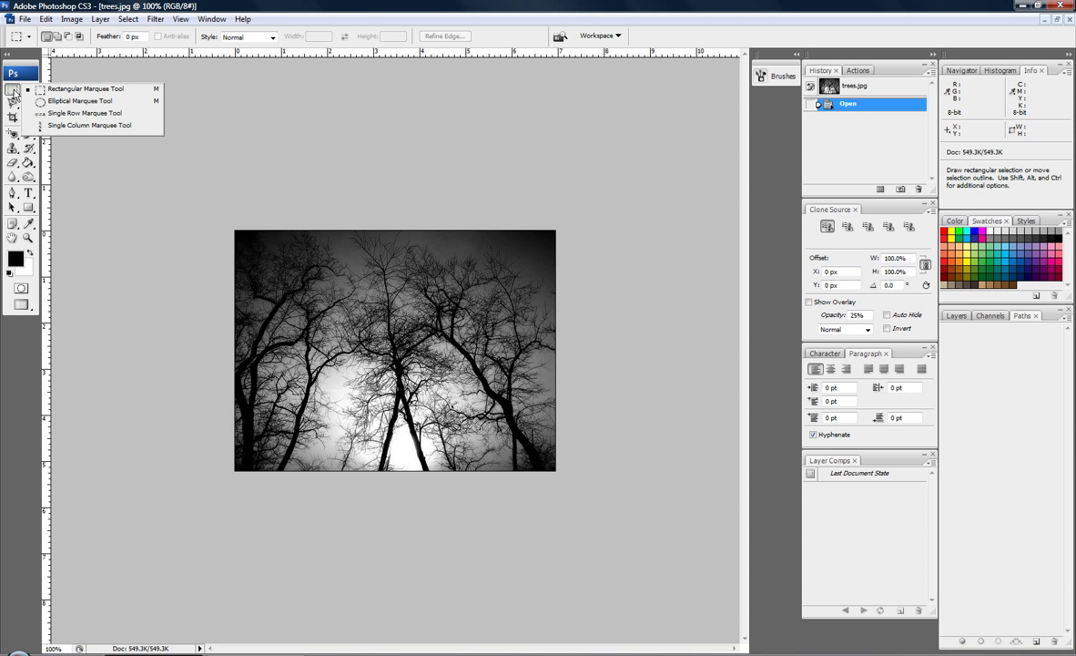
mouse_move(59, 104)
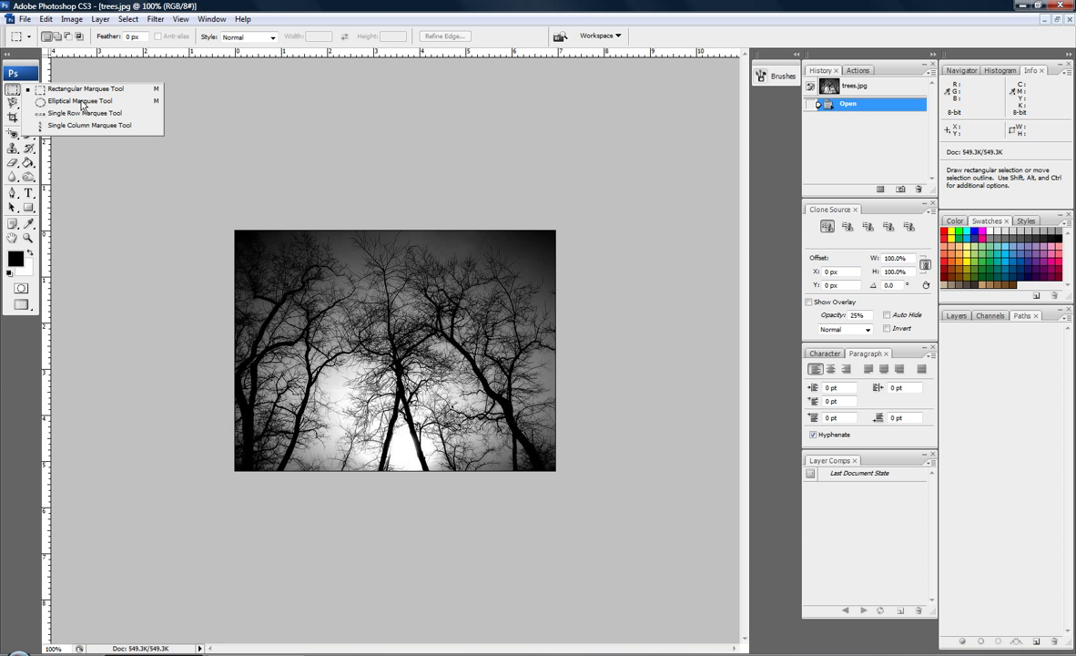
mouse_move(62, 123)
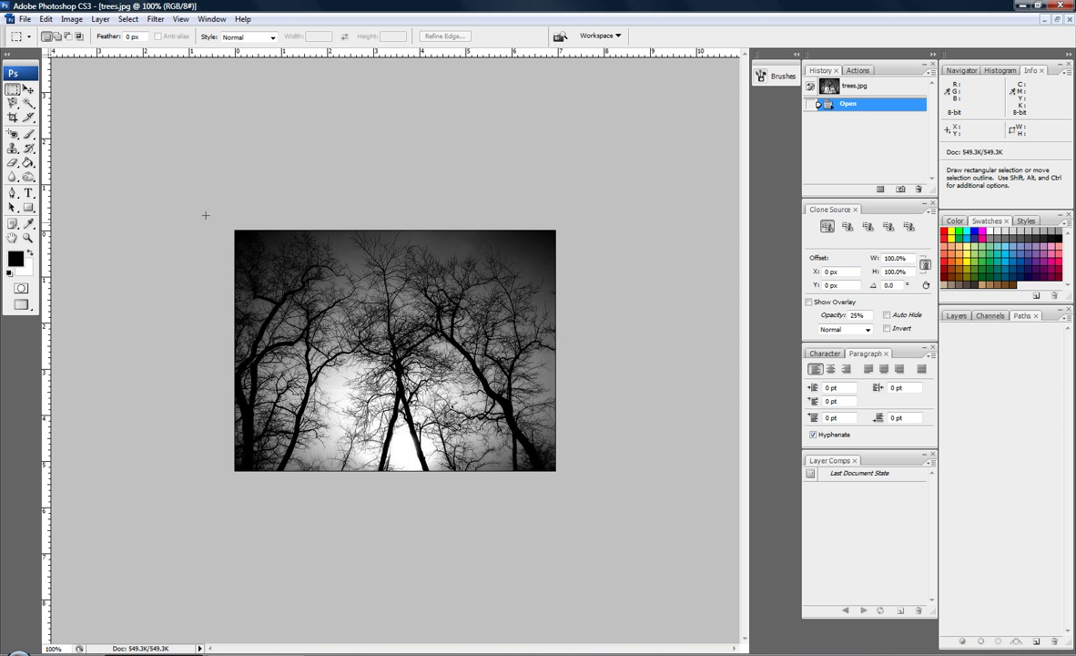
mouse_move(248, 237)
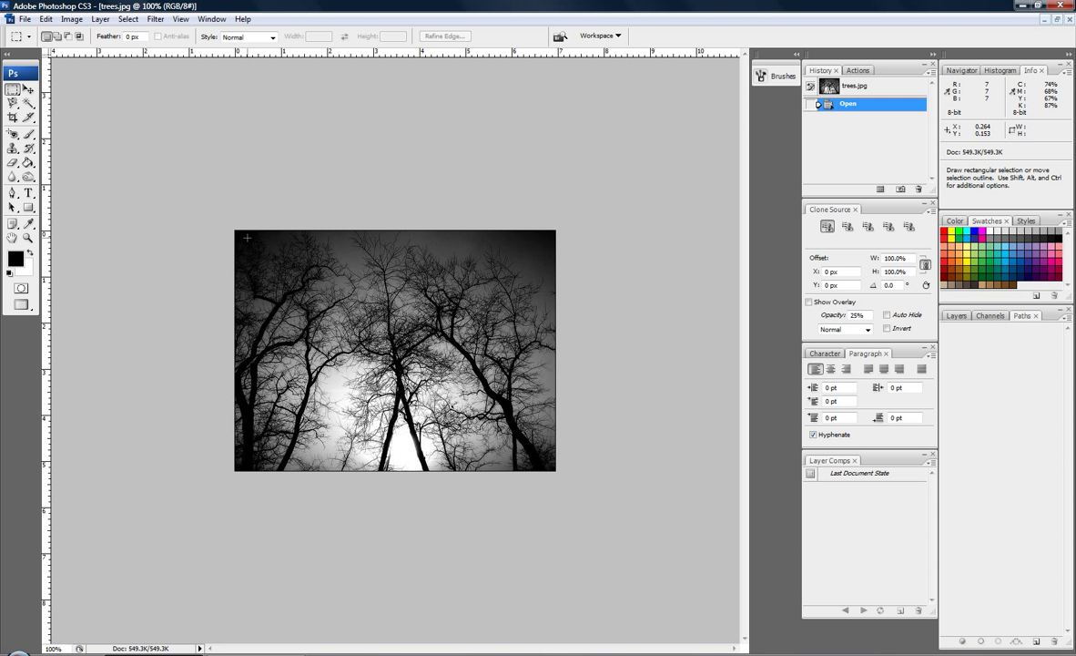
Step: Marquee a rectangle slightly inset from the trees photo's edges
left_click_drag(246, 237, 324, 285)
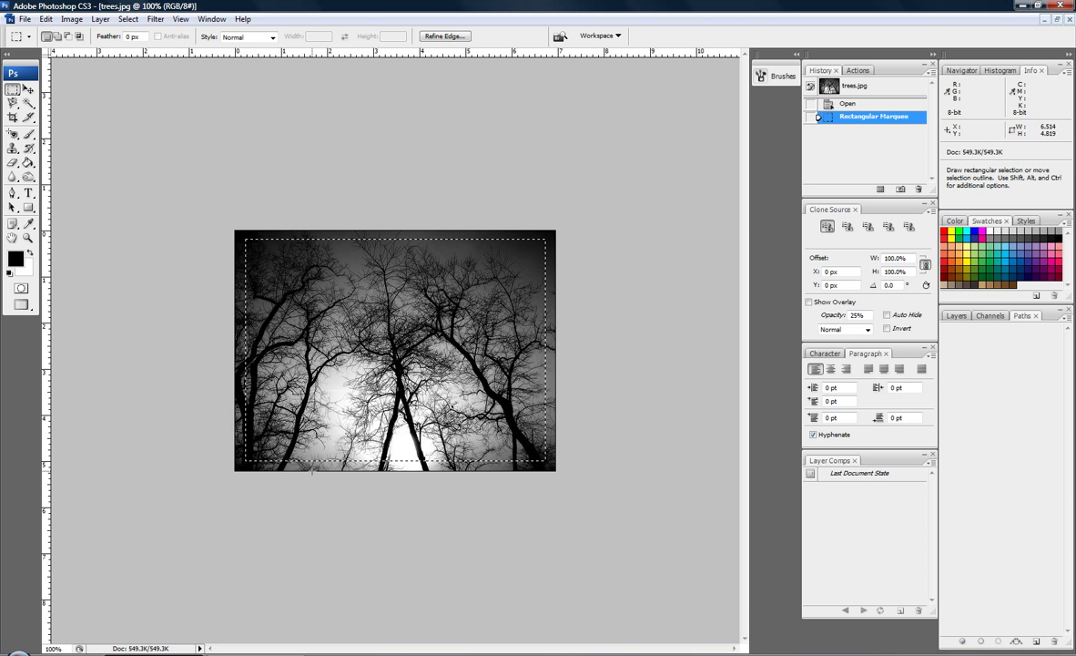
mouse_move(313, 309)
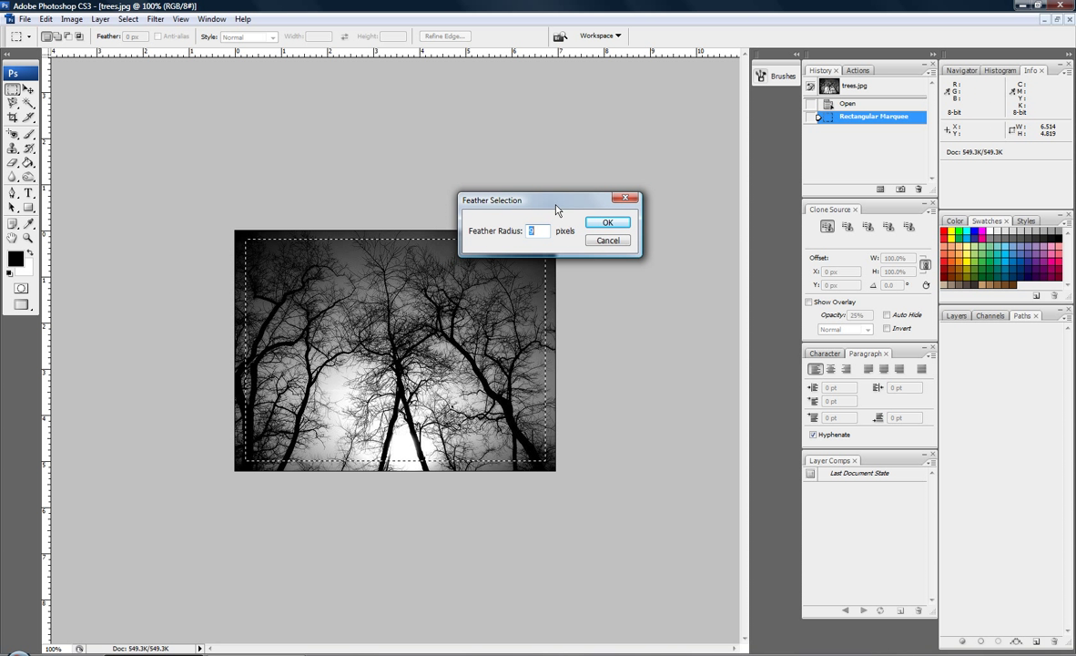
Step: Apply Feather to the selection twice so its corners round off, then reach for it again
left_click_drag(546, 200, 582, 207)
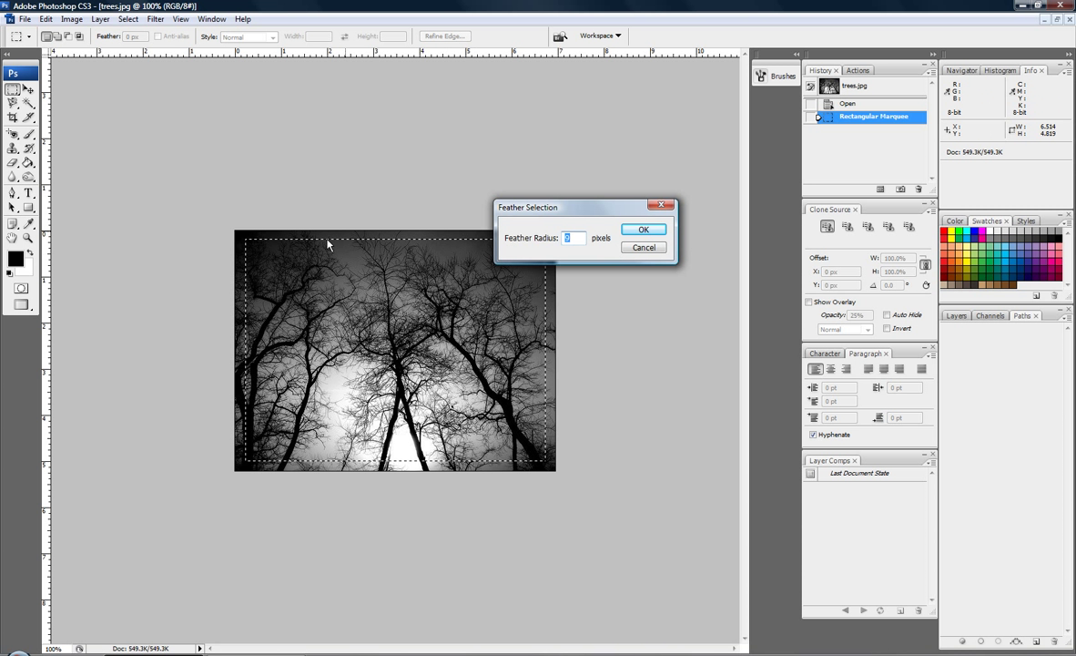
mouse_move(363, 233)
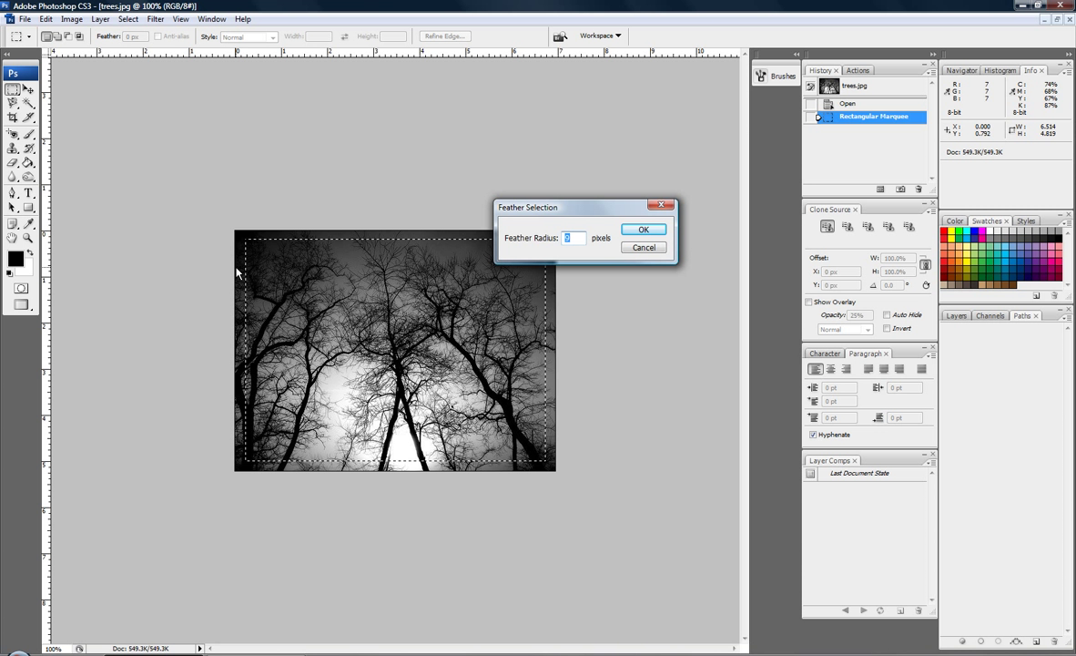
mouse_move(302, 240)
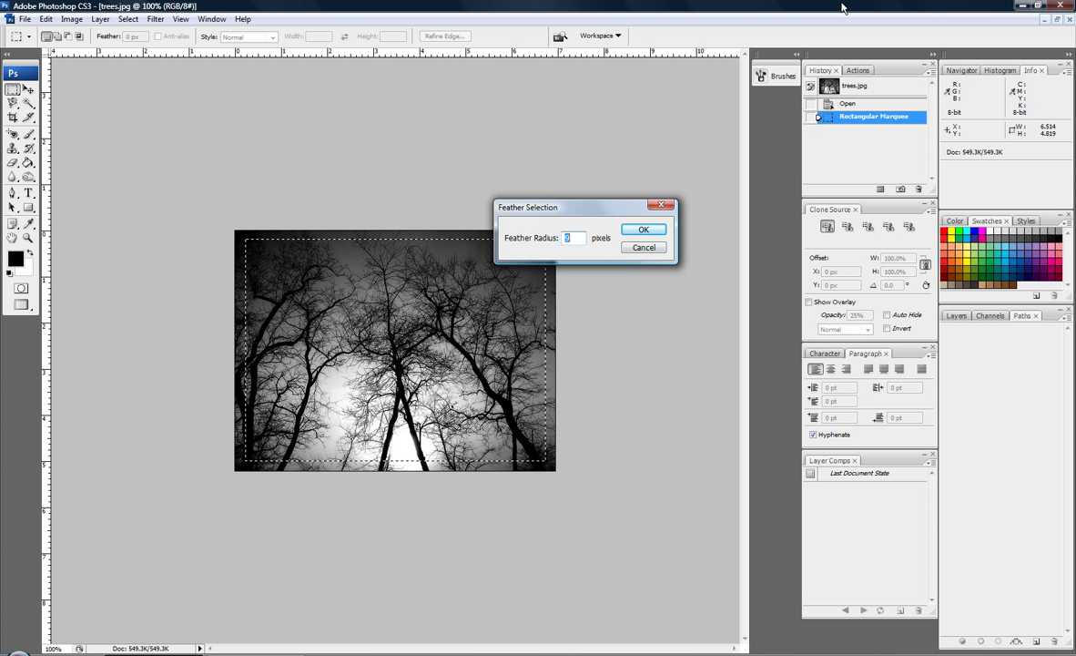
left_click(645, 229)
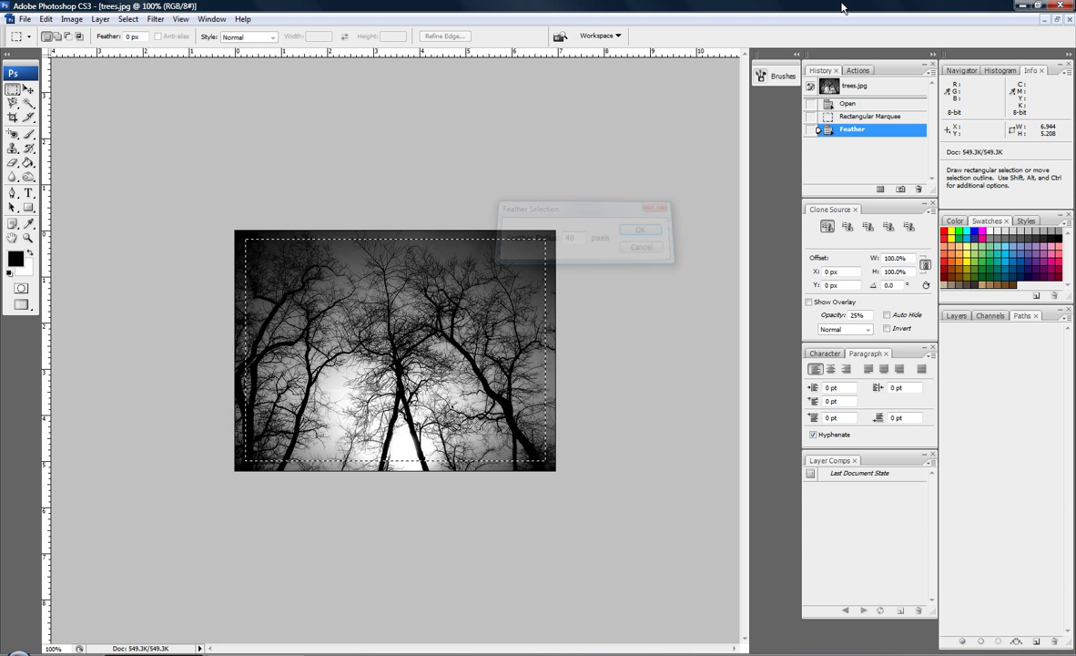
left_click(641, 229)
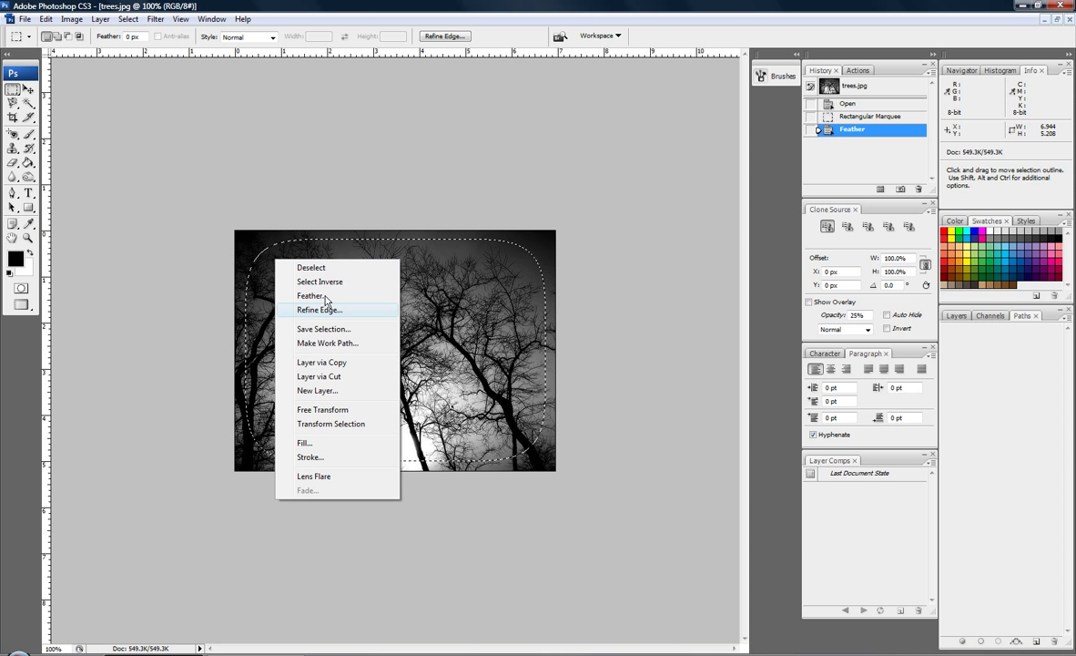
left_click(310, 295)
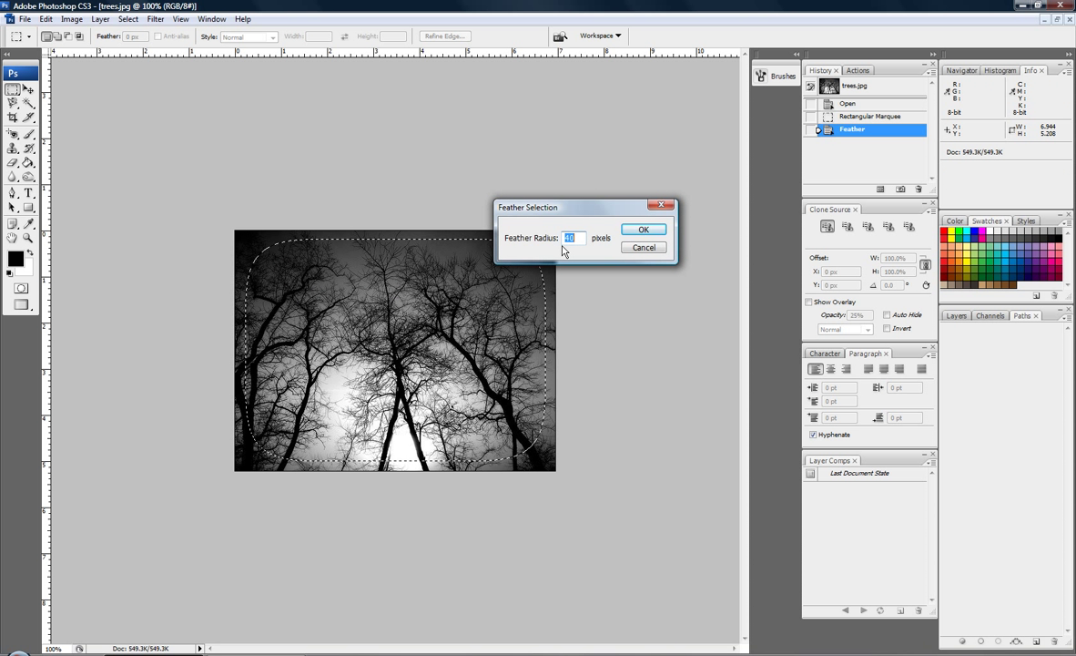
left_click(645, 229)
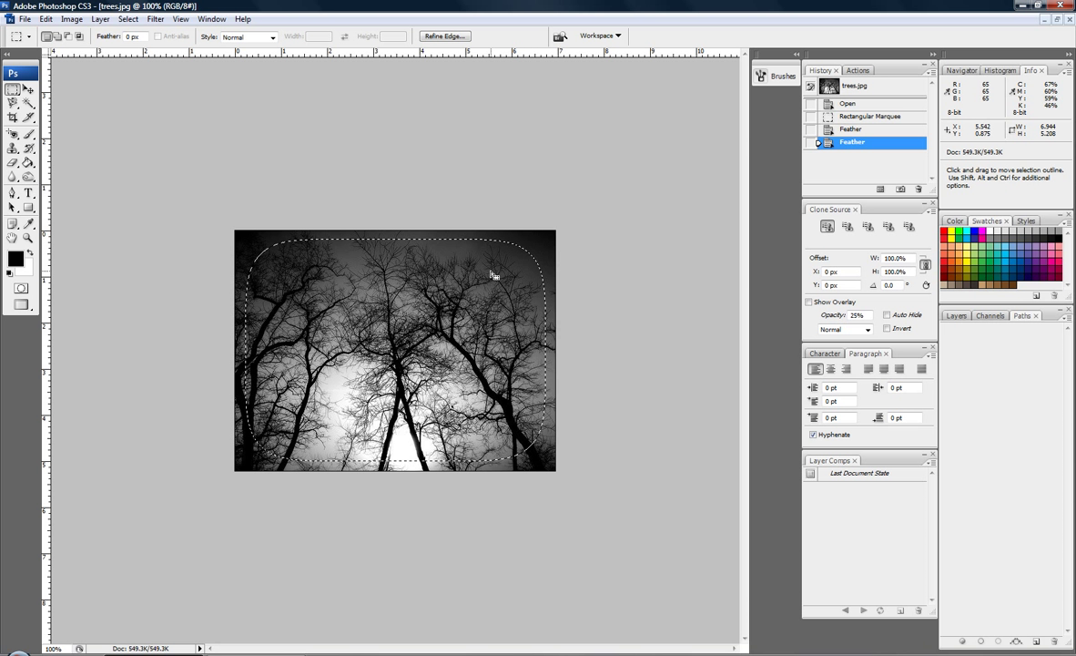
right_click(492, 275)
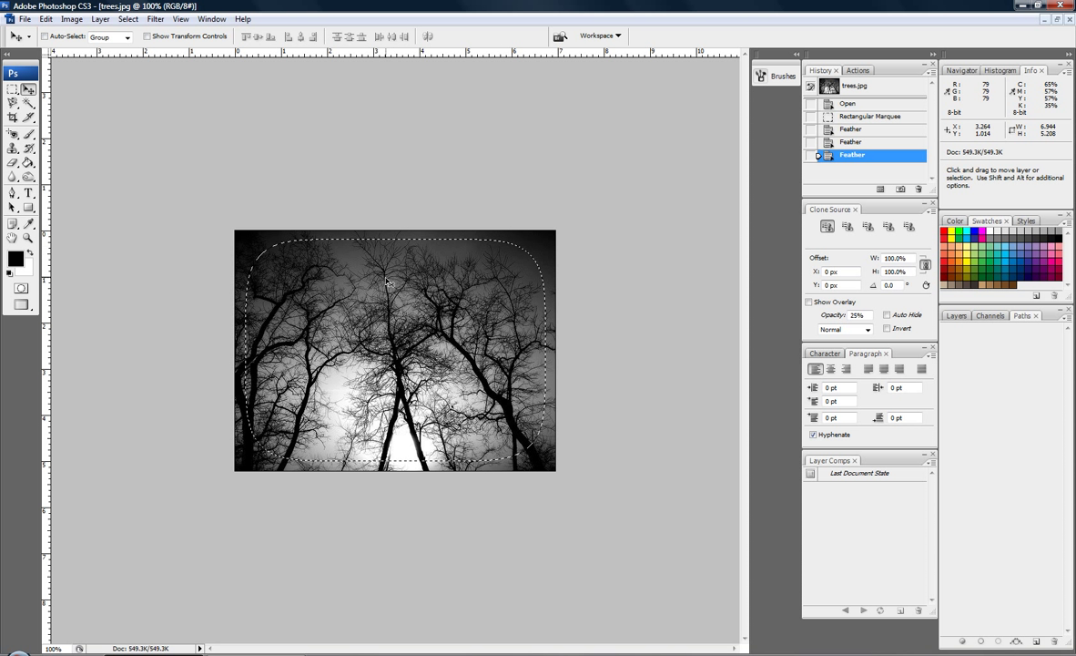
Step: Invert the selection, delete the border to fade the edges white, and deselect with Ctrl+D
left_click(127, 18)
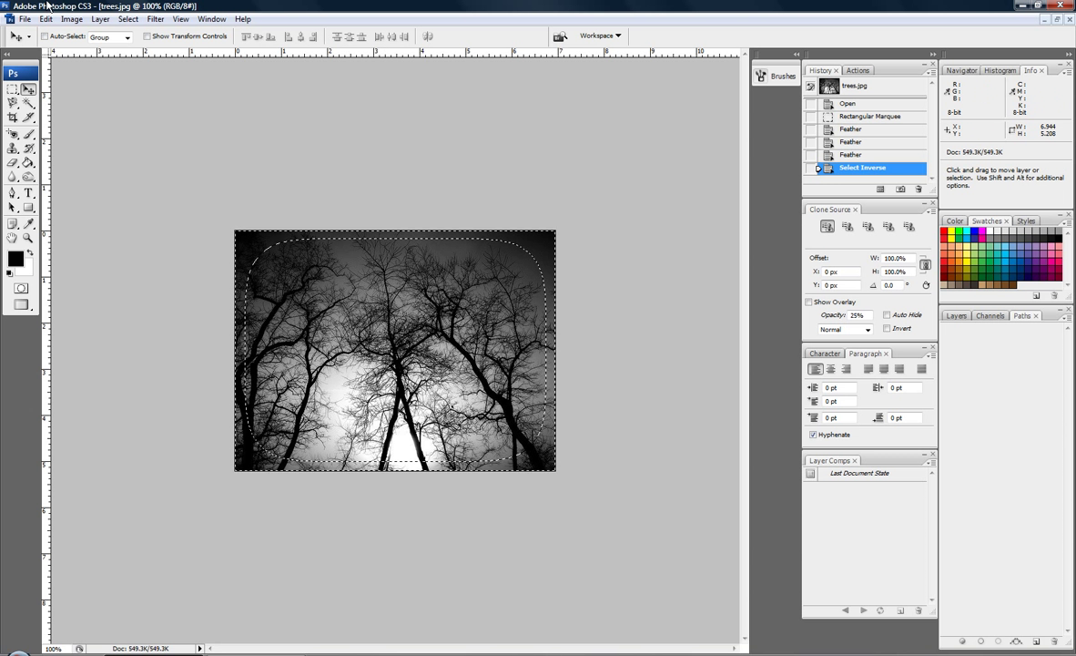
left_click(142, 18)
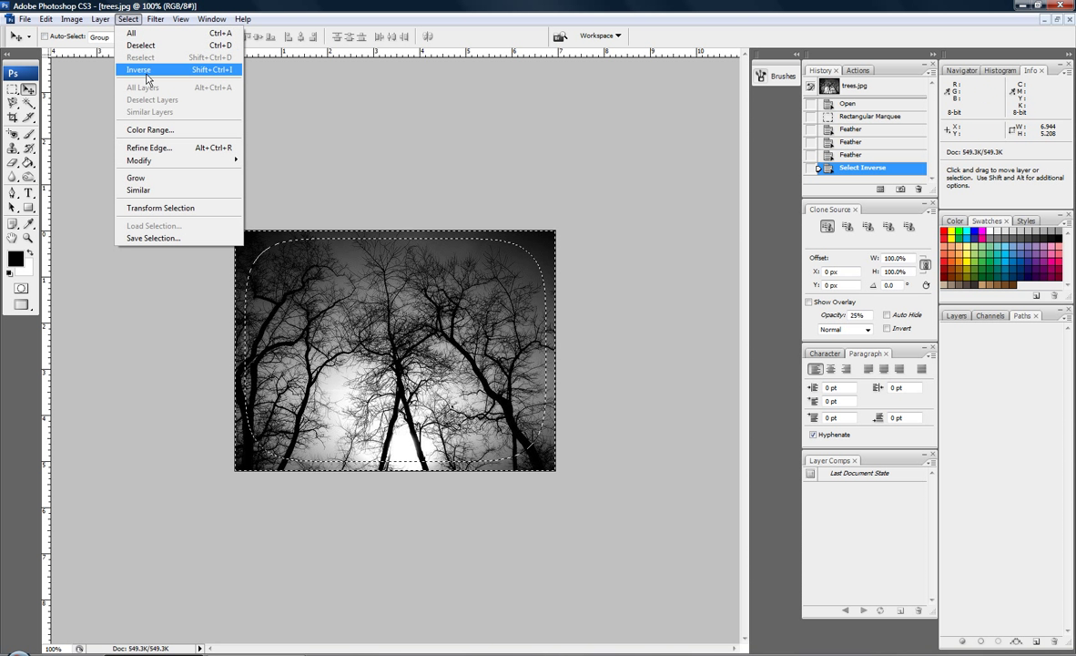
left_click(144, 69)
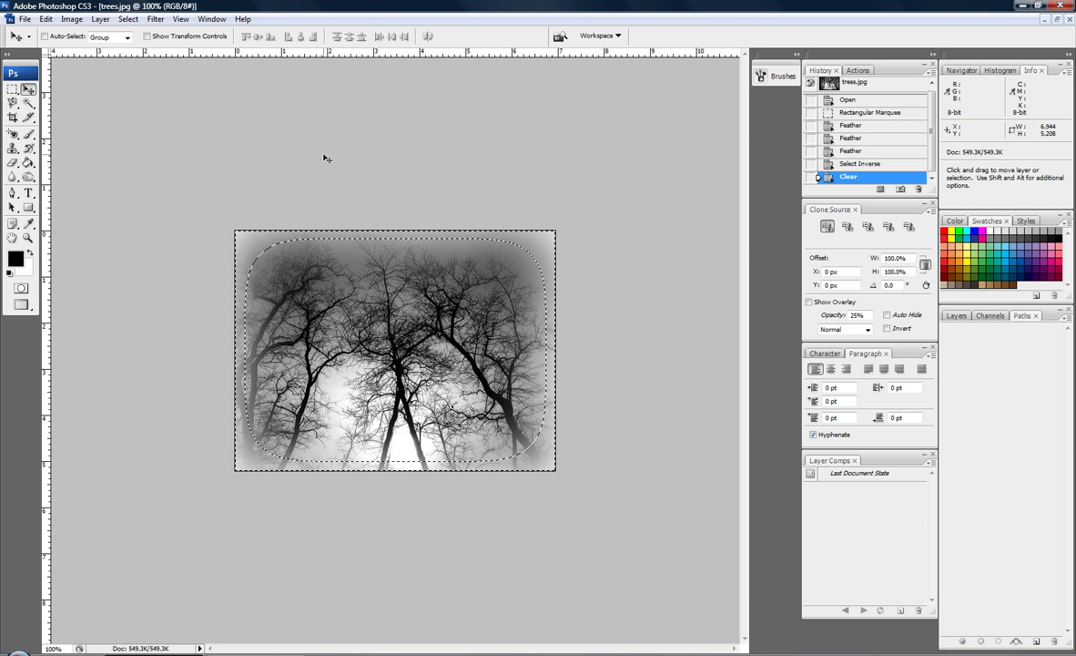
key("Ctrl+D")
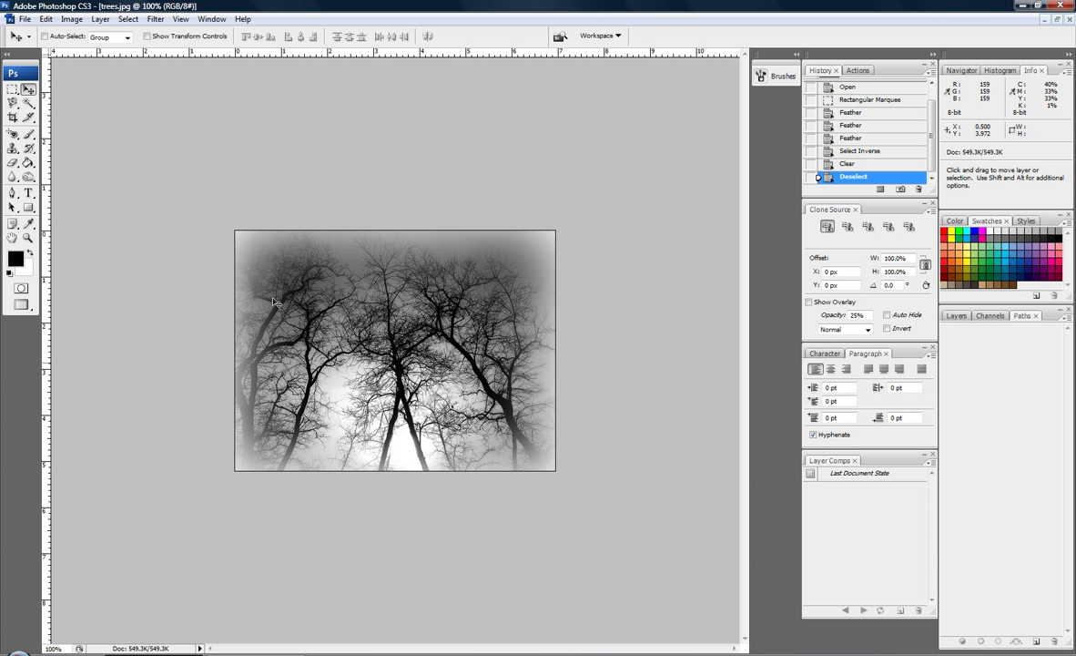
mouse_move(282, 457)
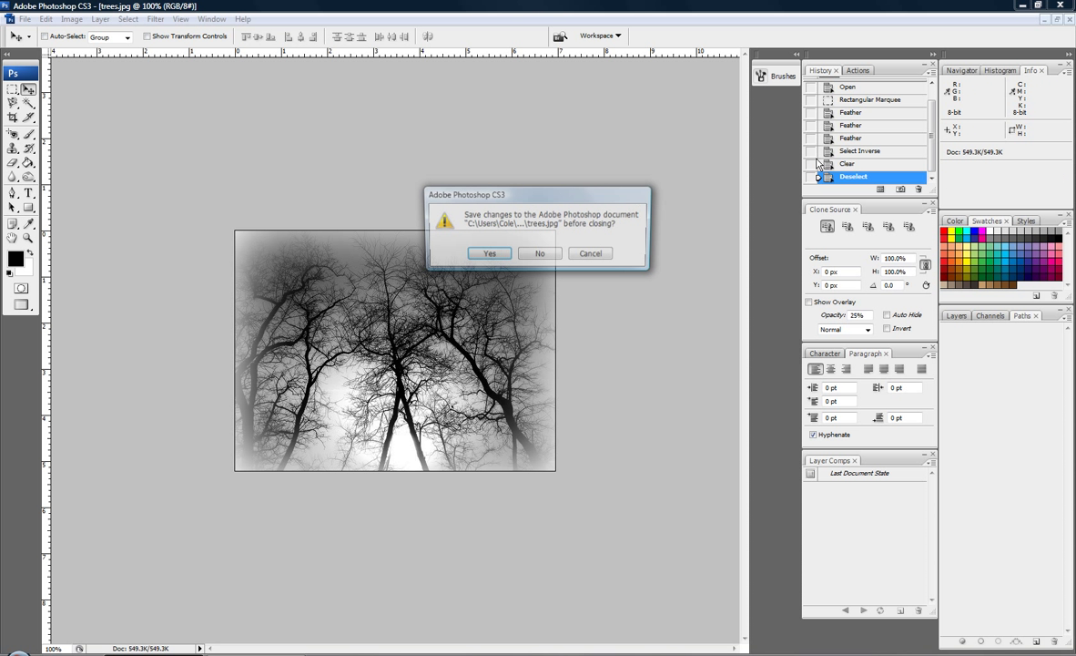
Step: Close the trees document via the save prompt and head to File for another image
left_click(539, 253)
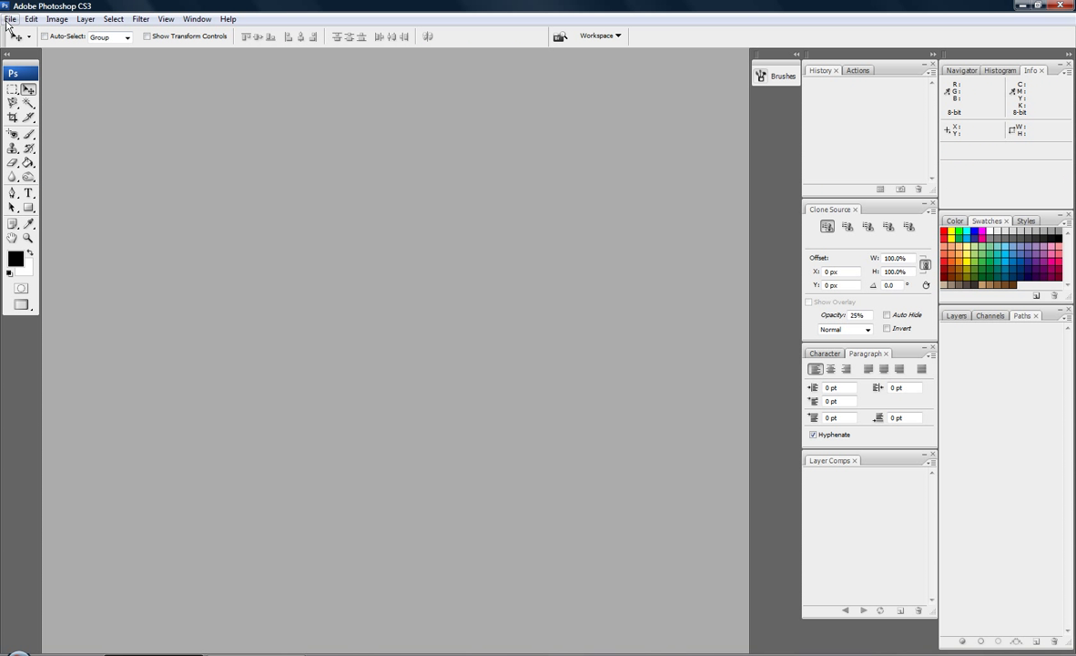
left_click(14, 18)
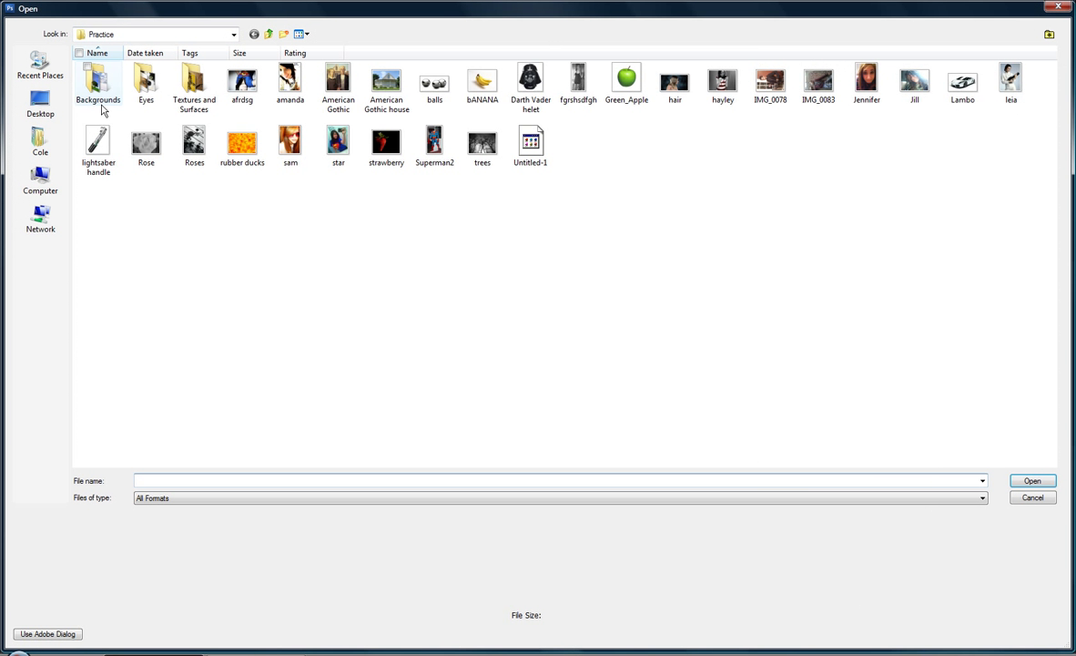
mouse_move(426, 215)
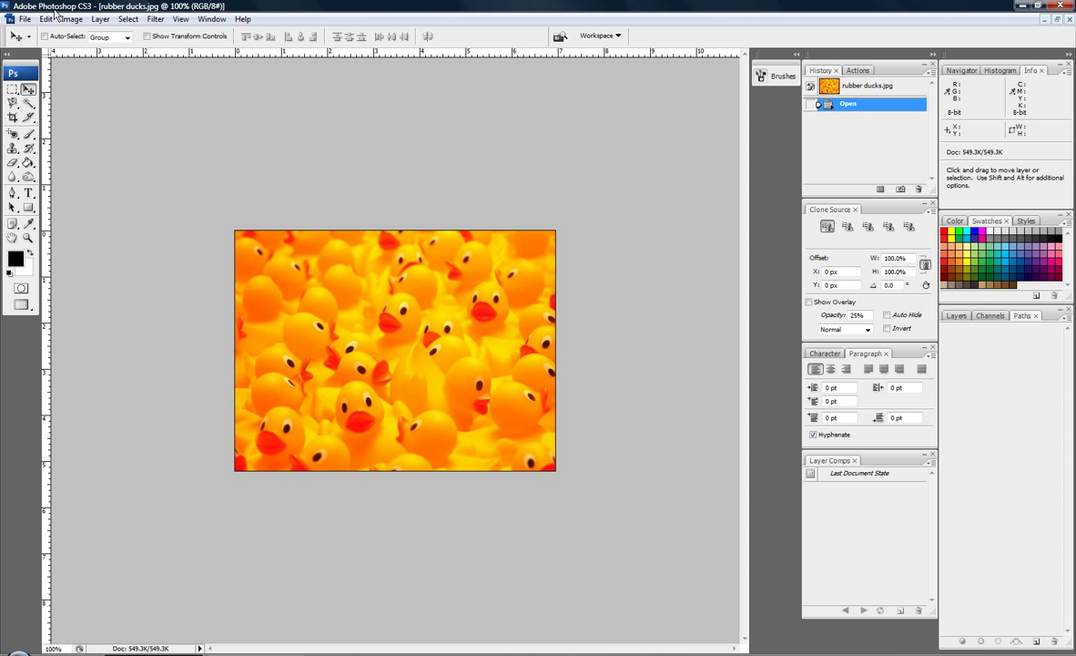
Step: Use File > Open and load 'rubber ducks' from the Practice folder
left_click(20, 18)
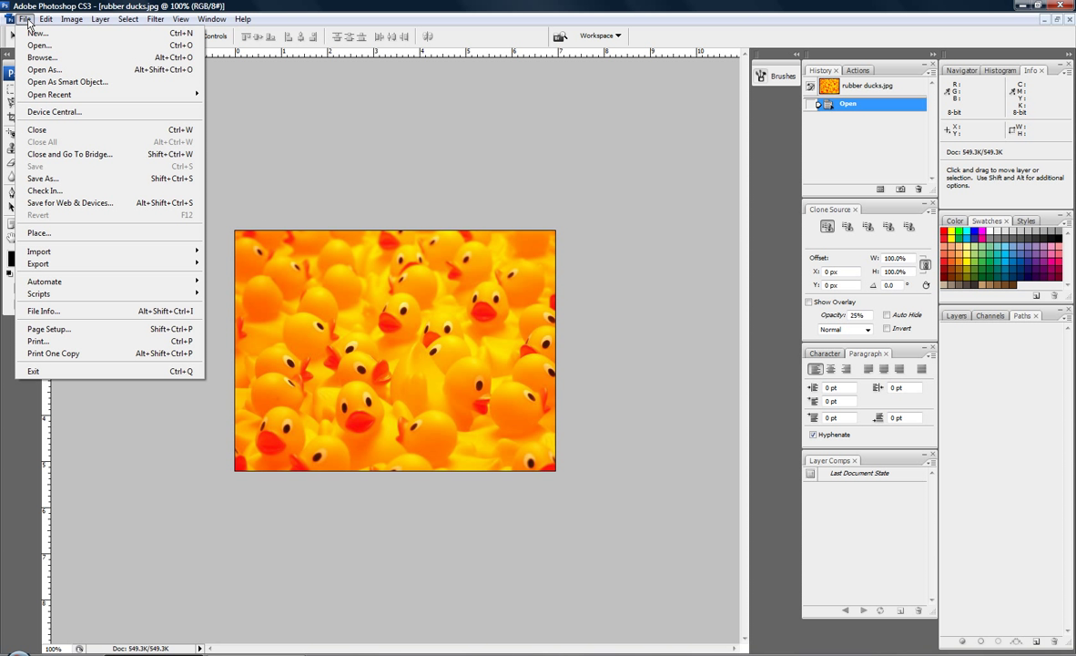
mouse_move(43, 33)
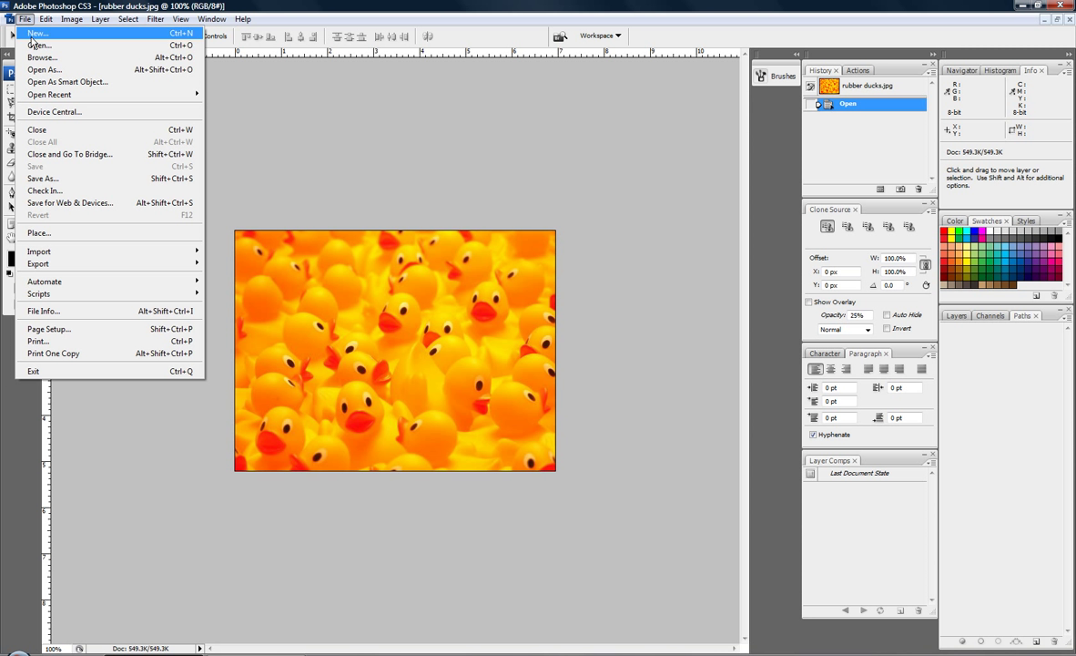
mouse_move(37, 44)
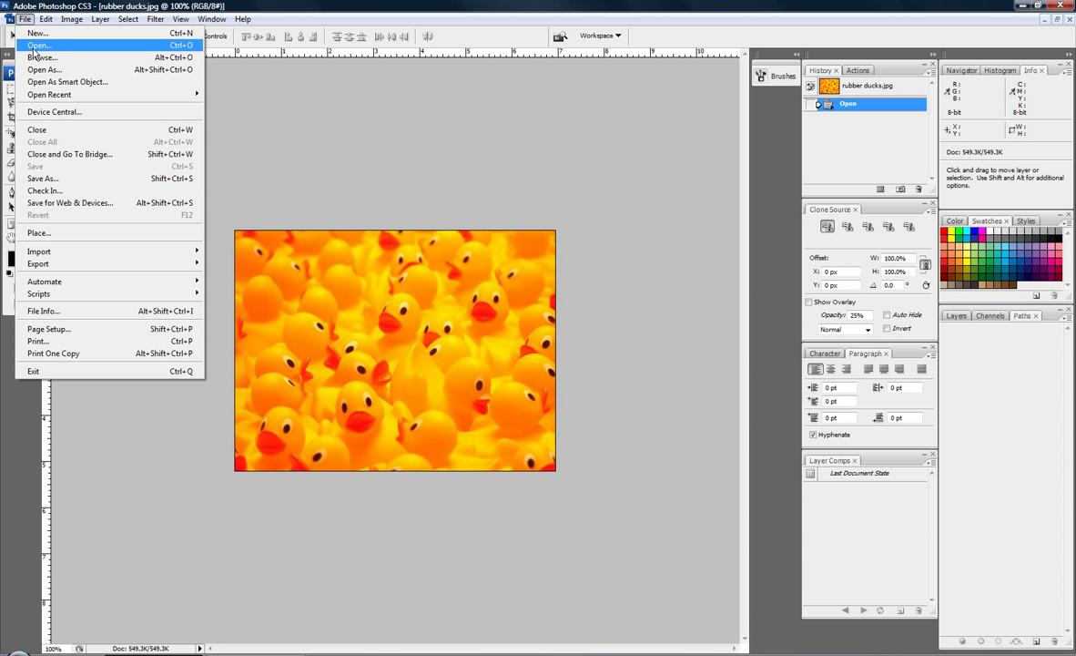
left_click(36, 42)
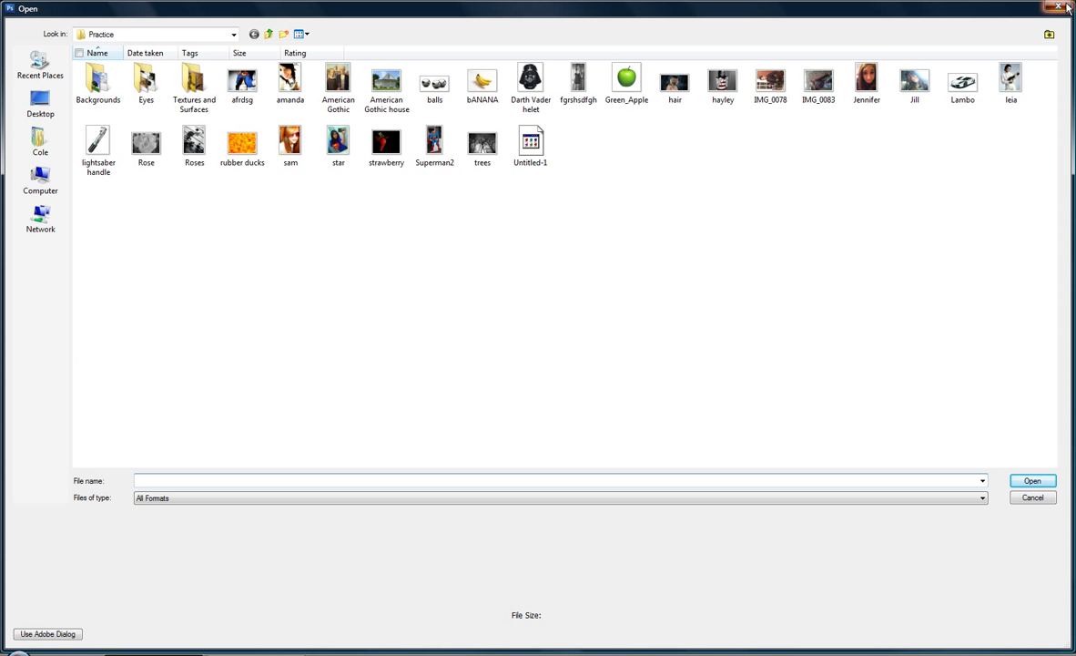
double_click(241, 138)
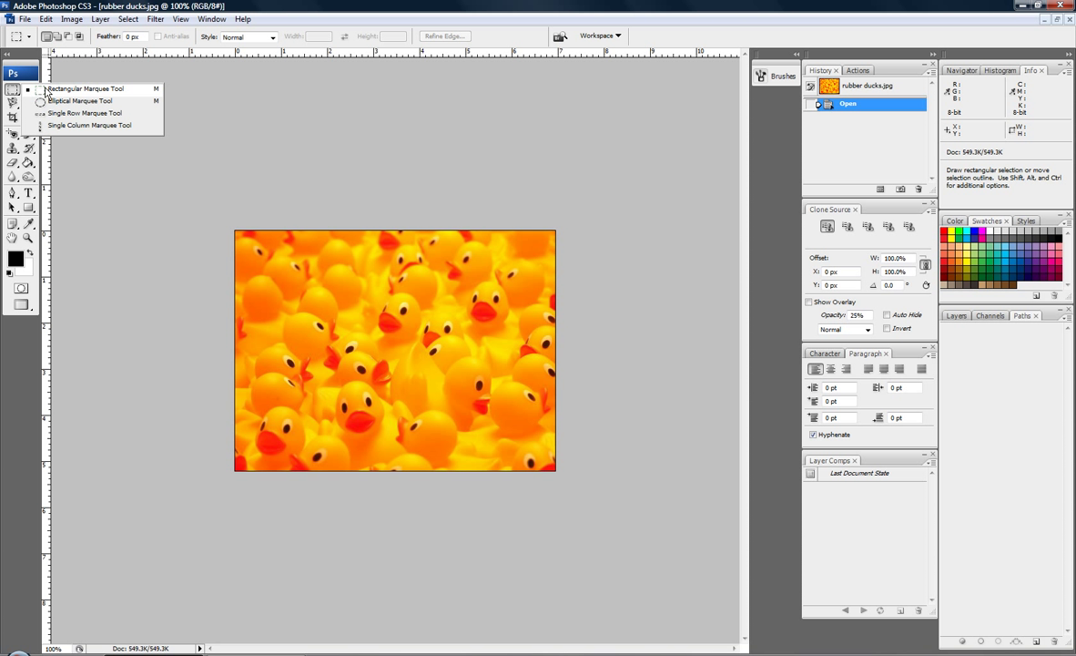
mouse_move(15, 91)
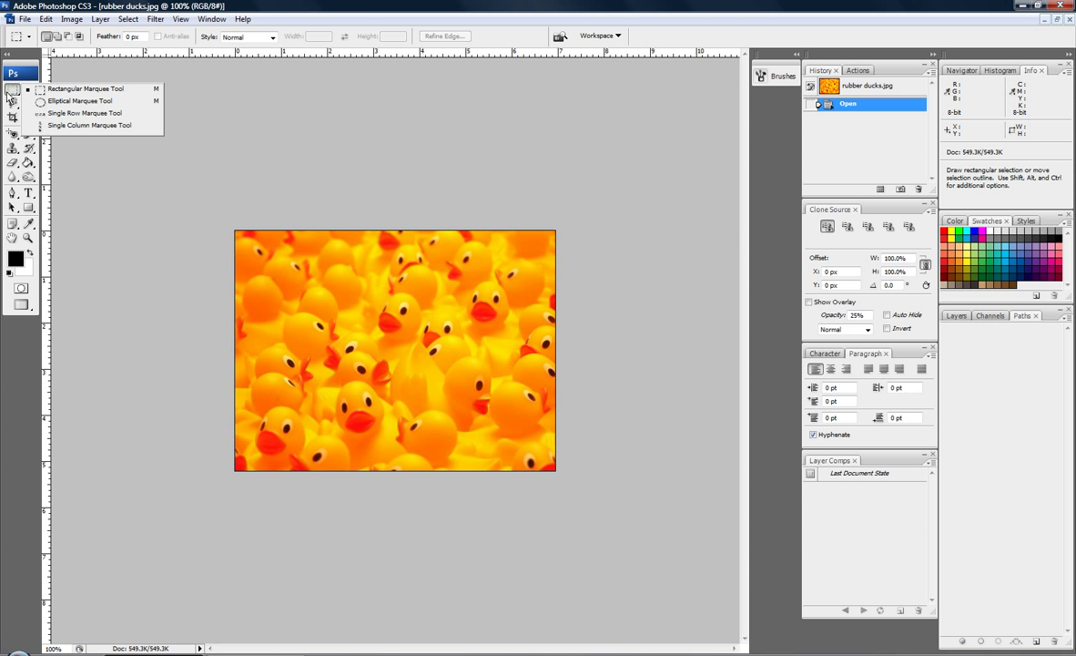
mouse_move(11, 138)
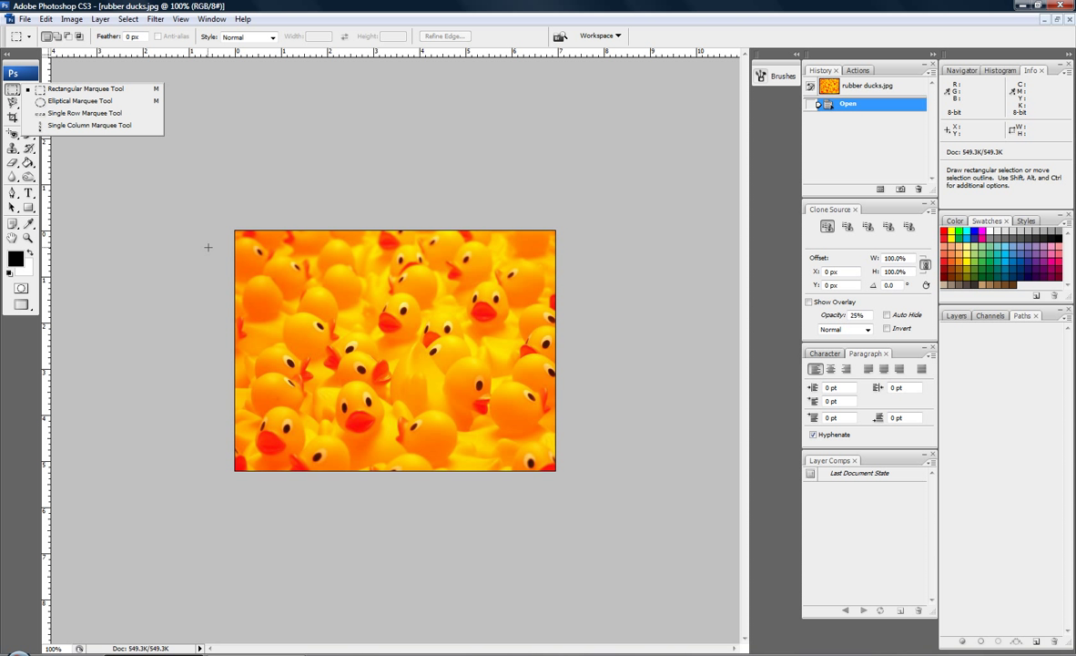
mouse_move(253, 241)
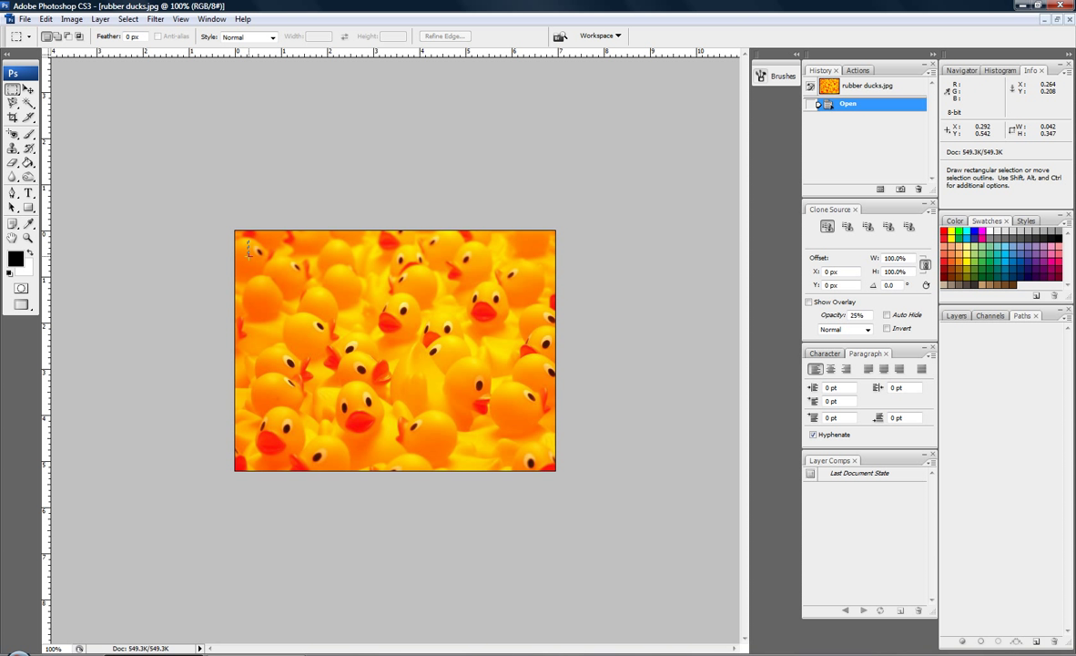
Step: Marquee a rectangle slightly inset from the rubber ducks photo's edges
left_click_drag(248, 244, 489, 442)
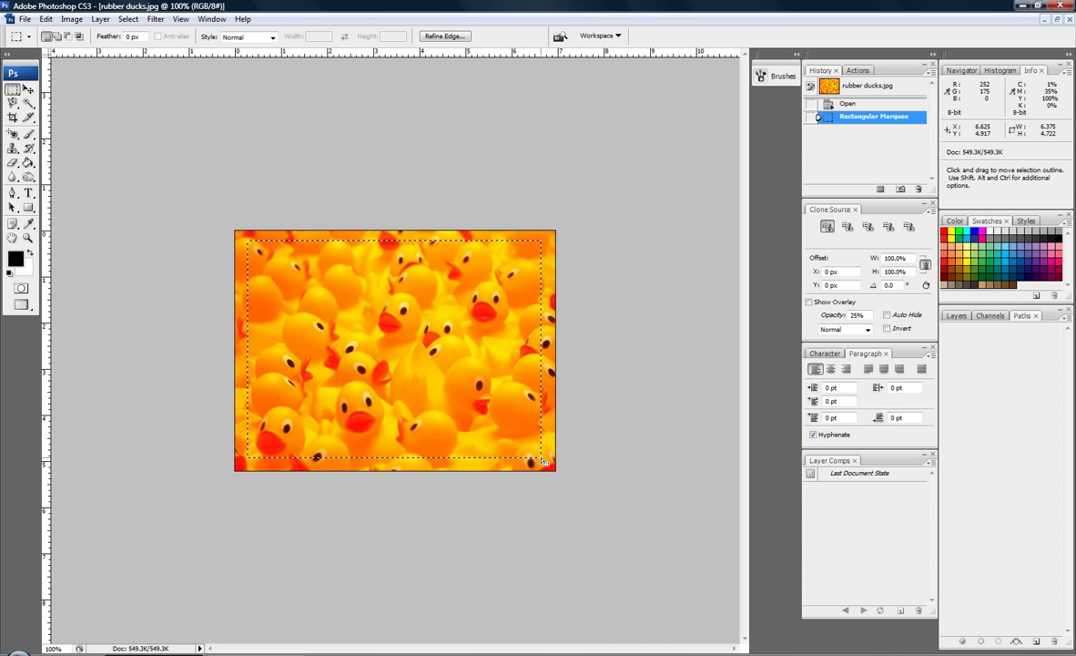
mouse_move(327, 302)
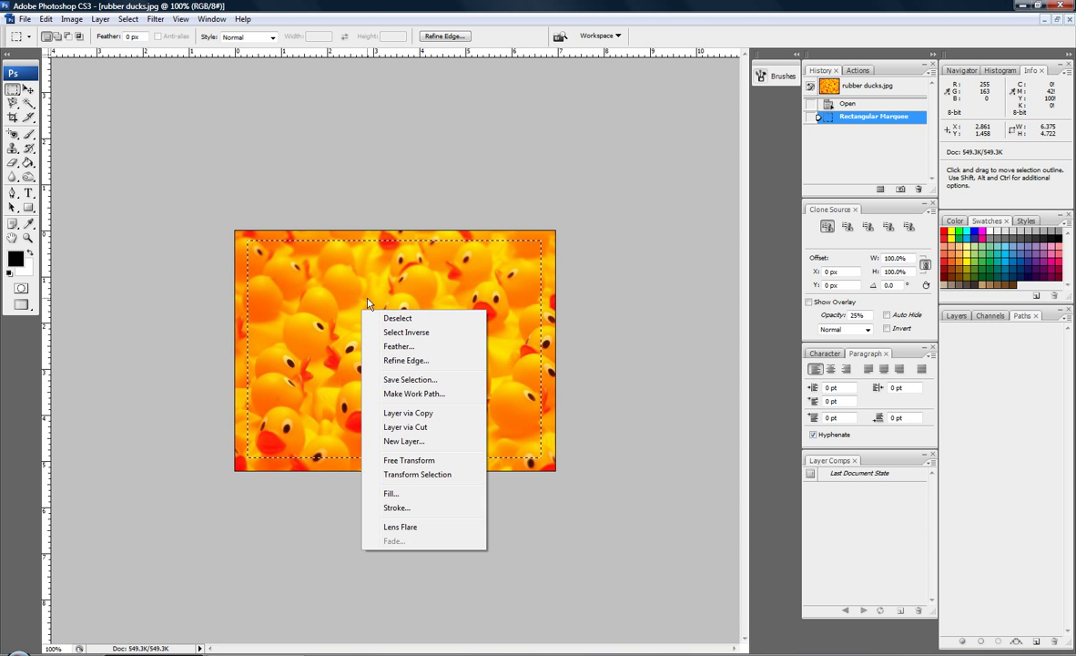
mouse_move(399, 346)
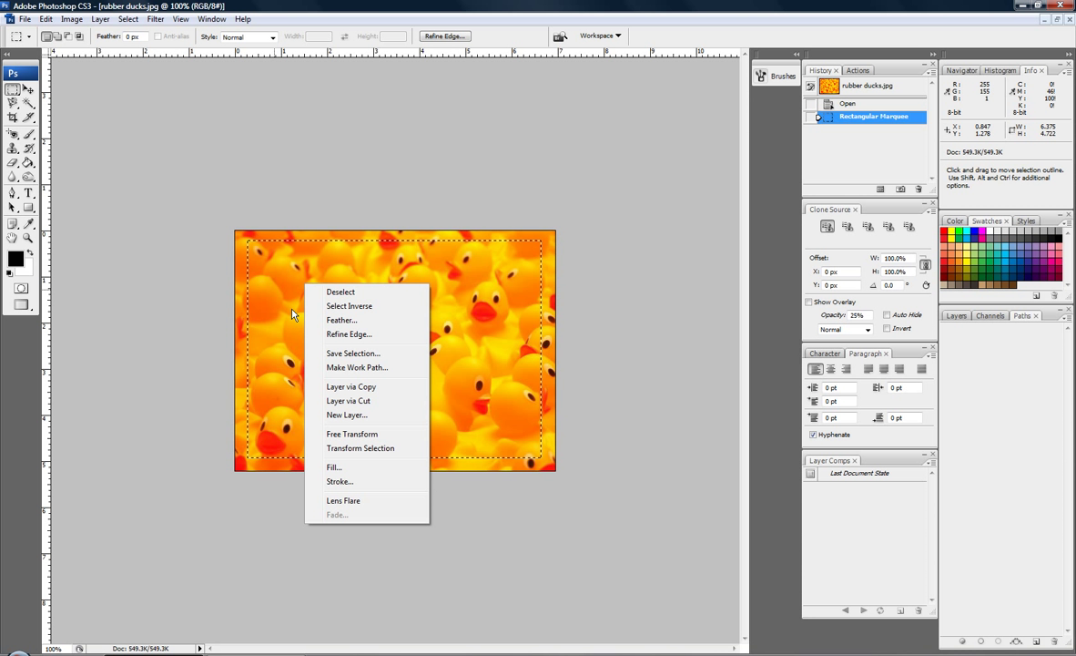
mouse_move(356, 320)
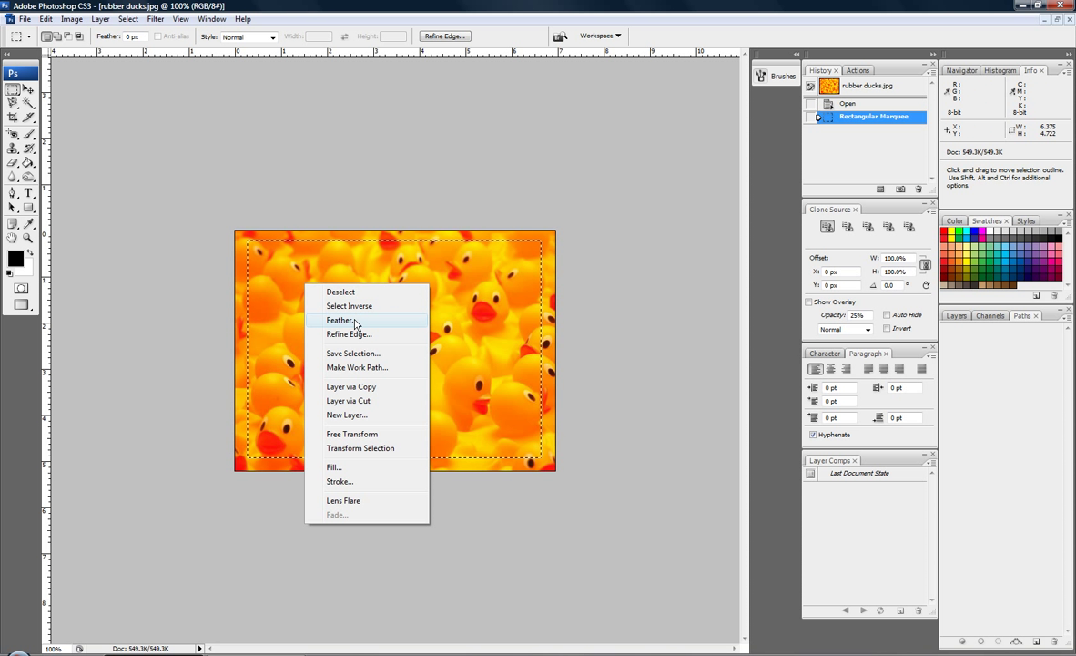
Step: Feather the selection with a 10-pixel radius from the right-click menu
left_click(341, 321)
type("10")
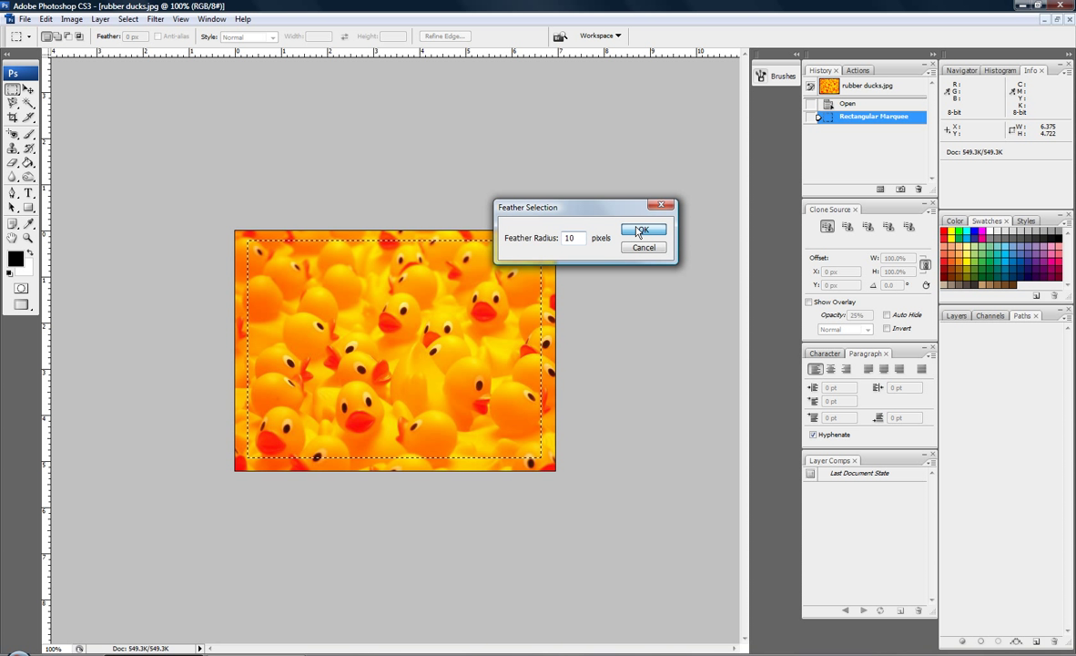
left_click(645, 229)
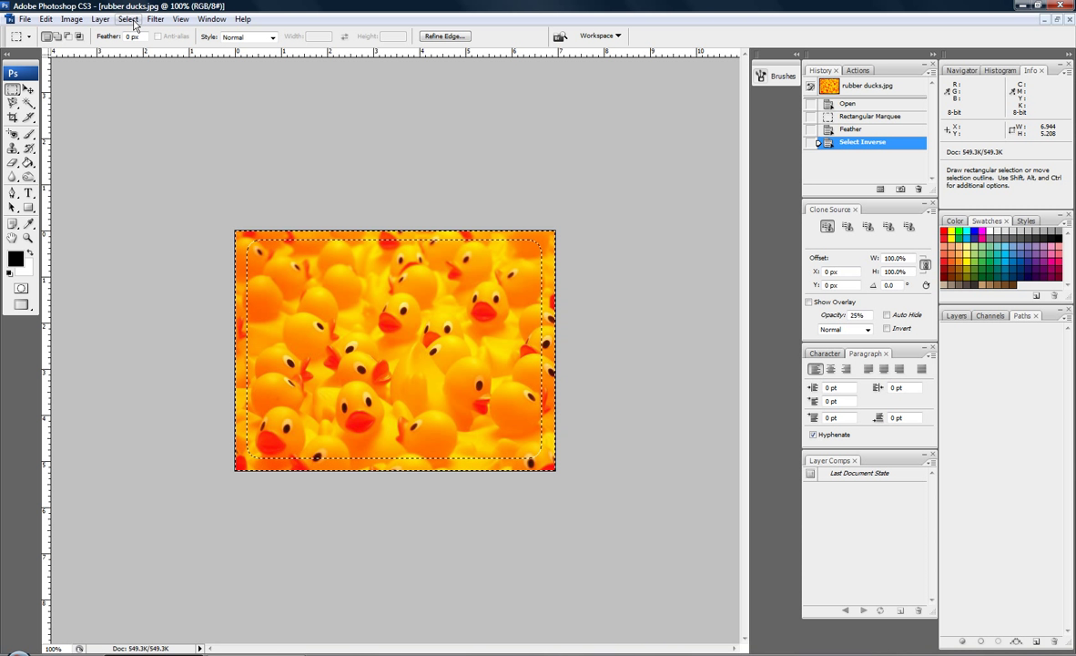
Step: Invert the selection, delete the feathered border, and deselect with Ctrl+D
left_click(131, 20)
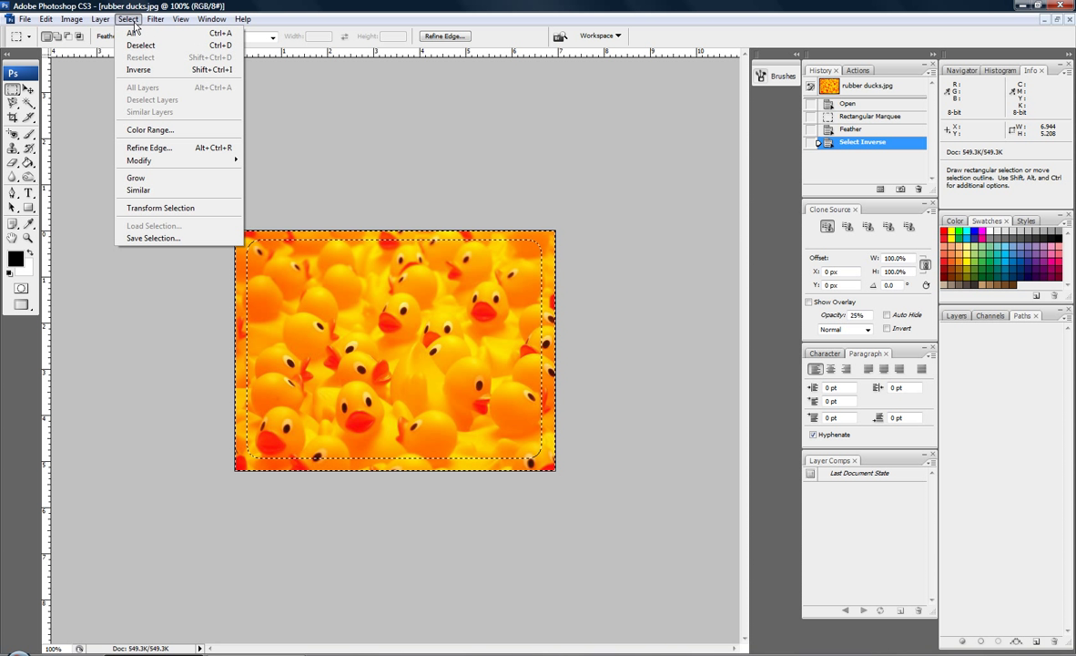
mouse_move(162, 71)
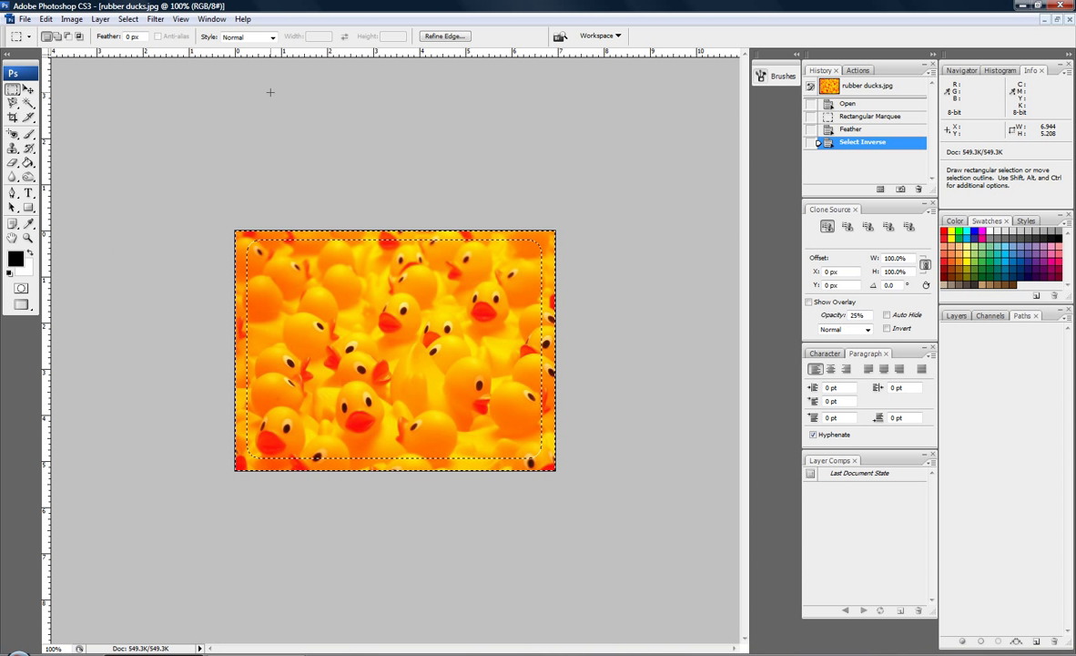
mouse_move(211, 197)
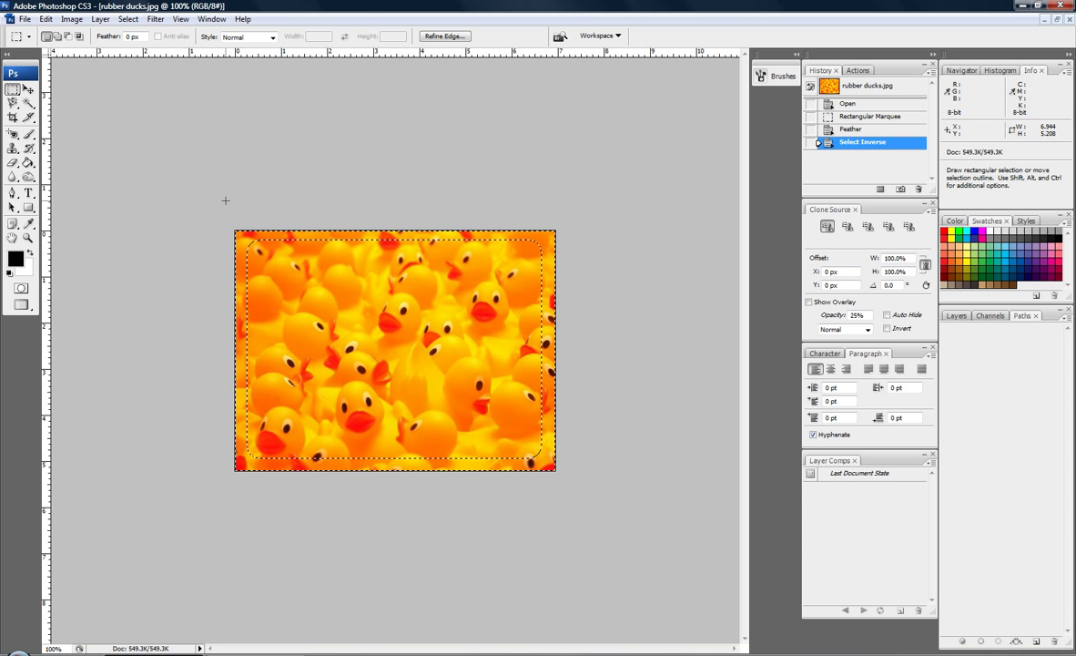
key("Delete")
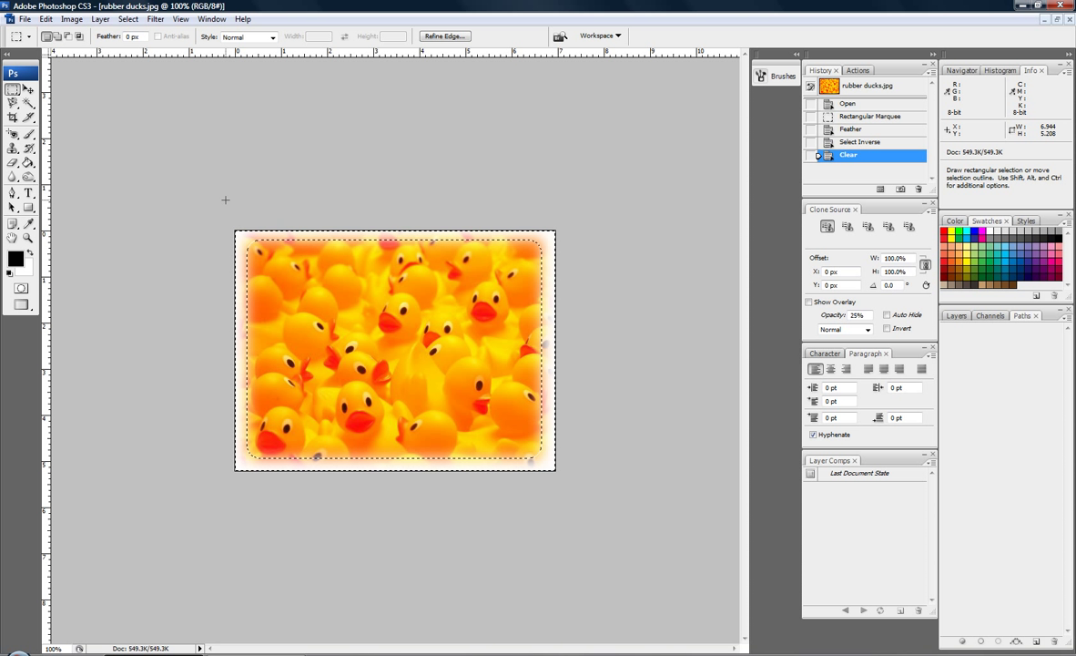
key("Ctrl+D")
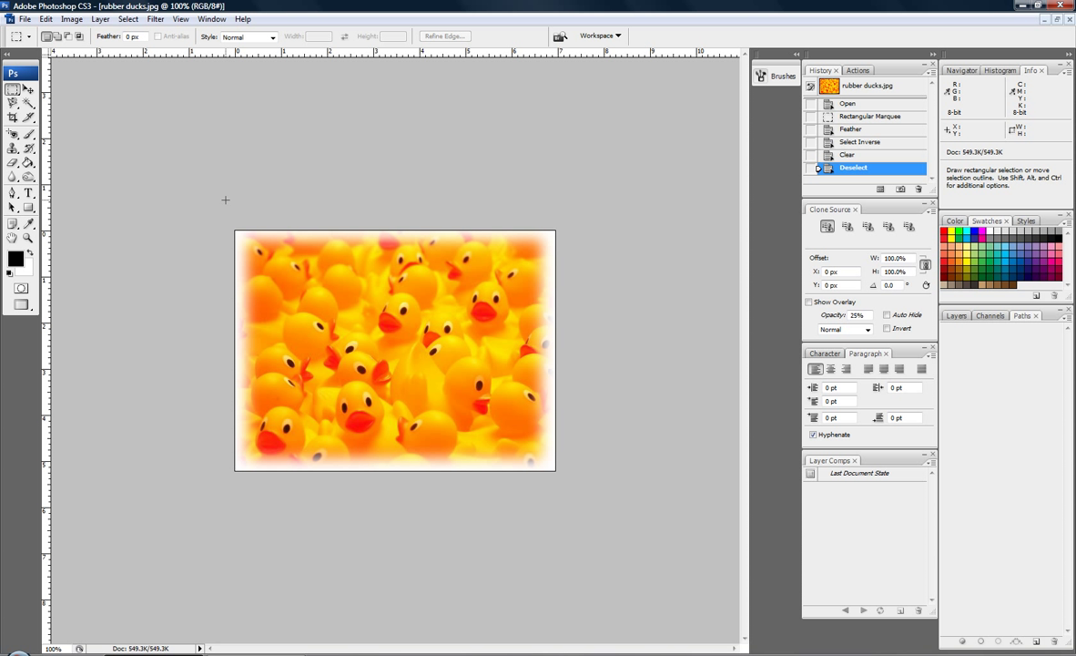
mouse_move(911, 123)
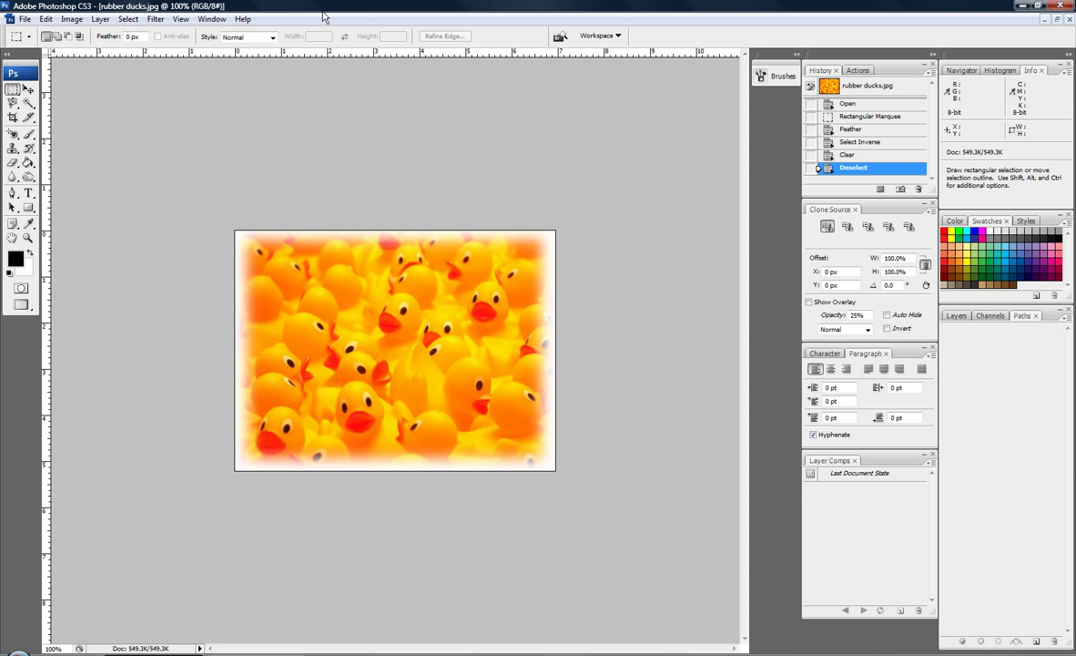
mouse_move(313, 58)
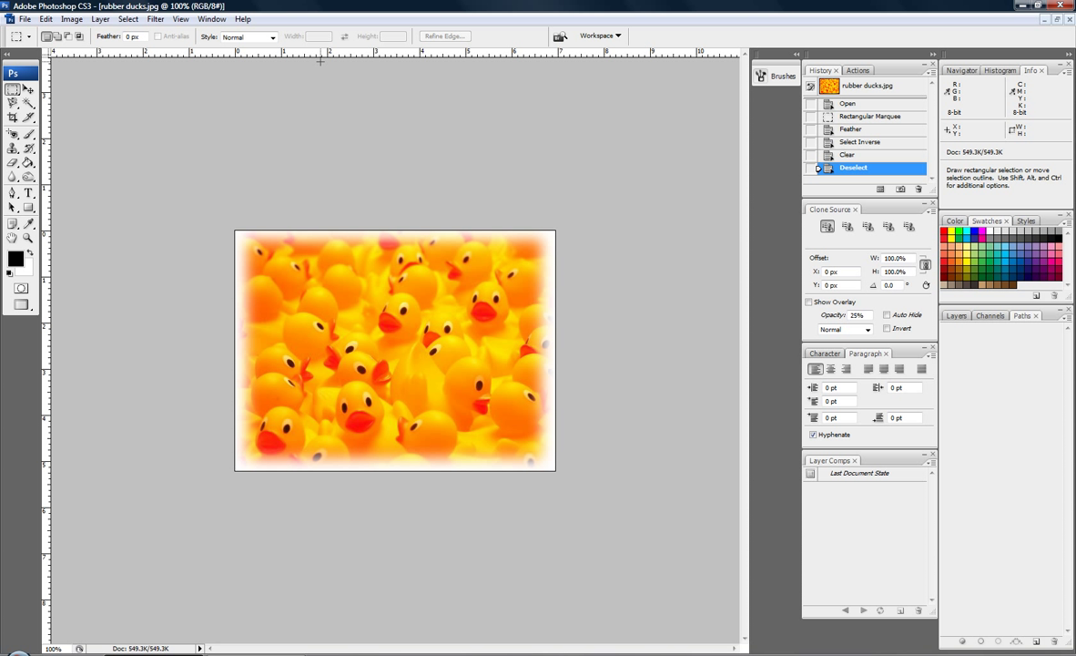
mouse_move(302, 57)
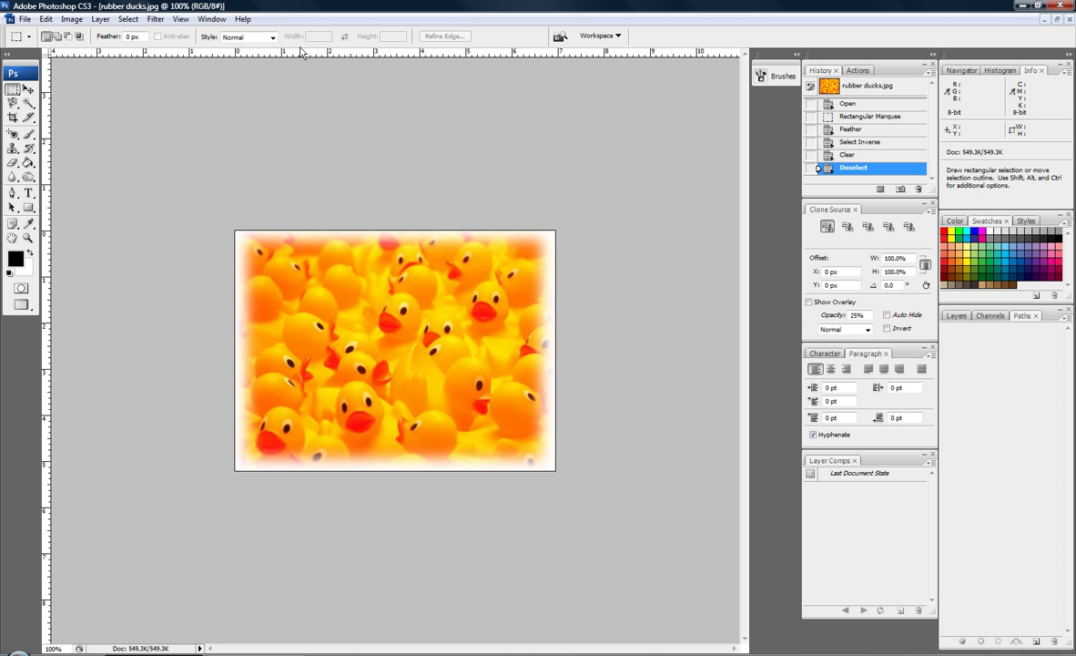
mouse_move(225, 57)
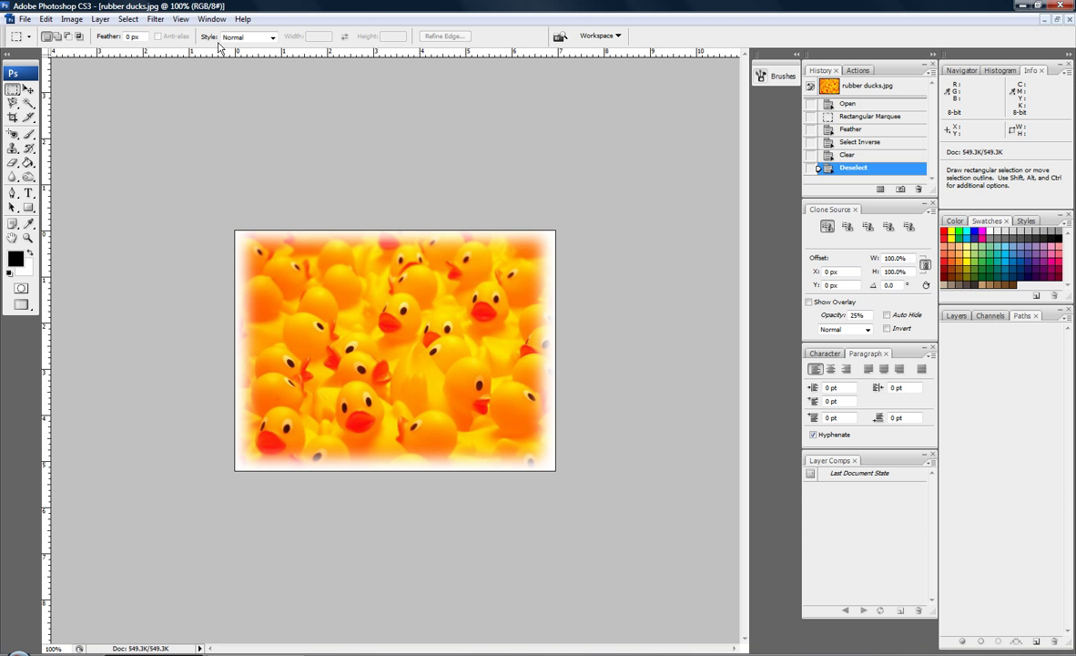
mouse_move(975, 46)
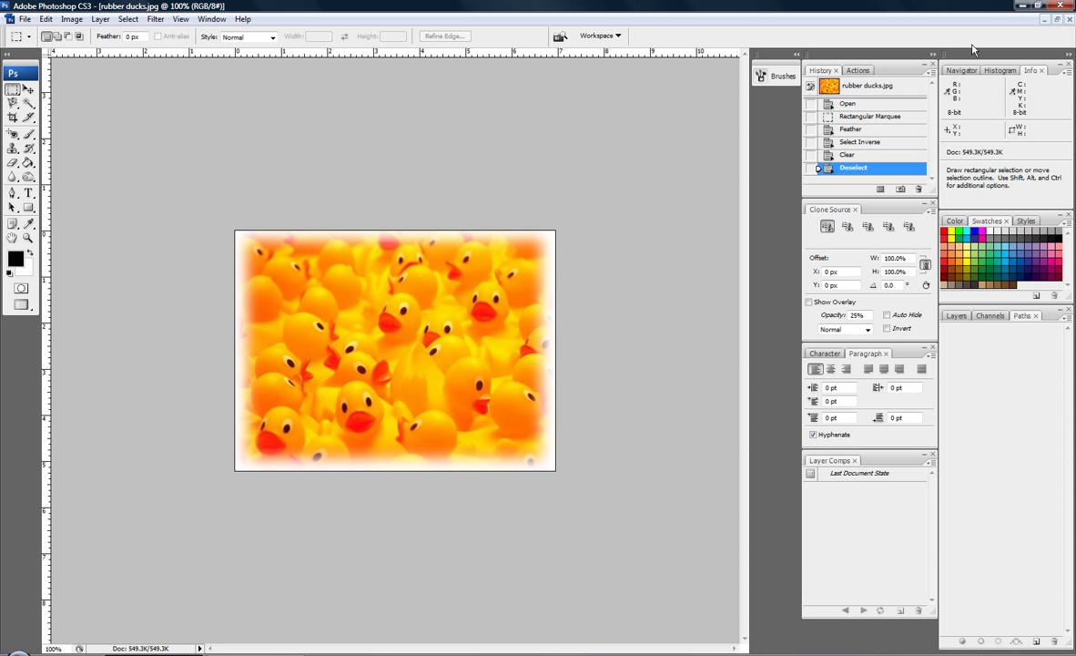